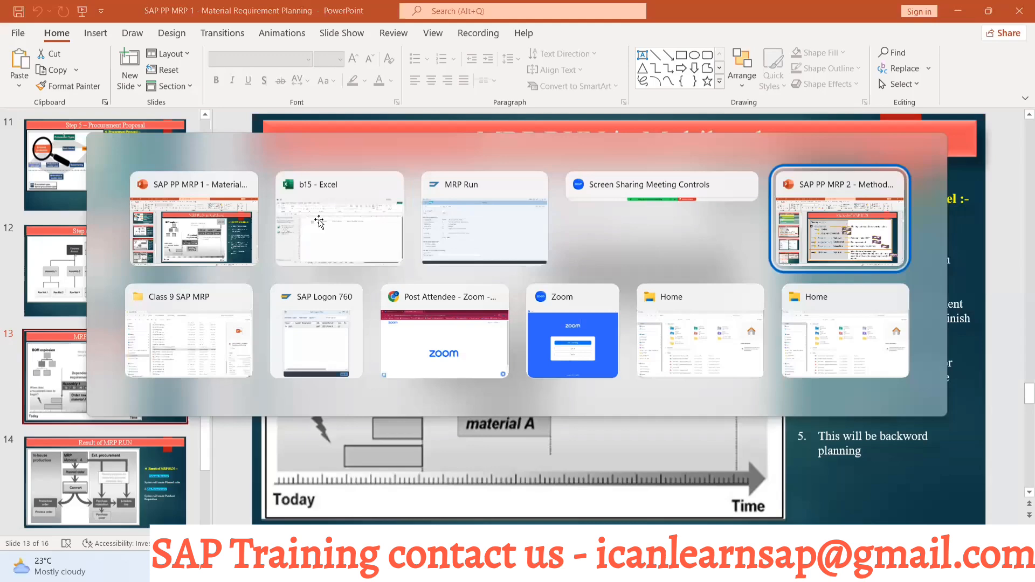
Step: Look over the MRP method slides, then bring up the SAP MRP Run window for plant 1000
left_click(838, 219)
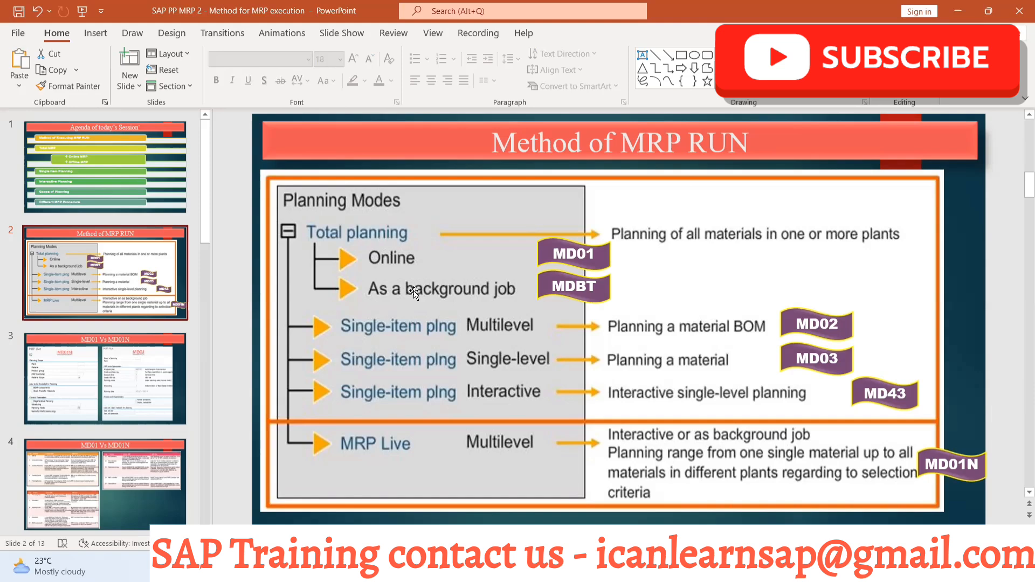
left_click(867, 56)
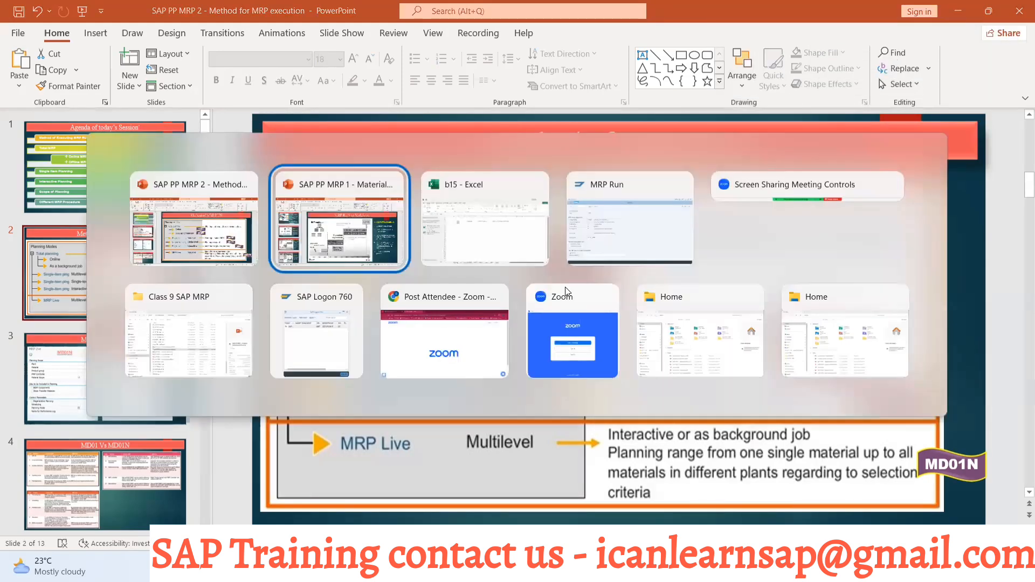
left_click(629, 220)
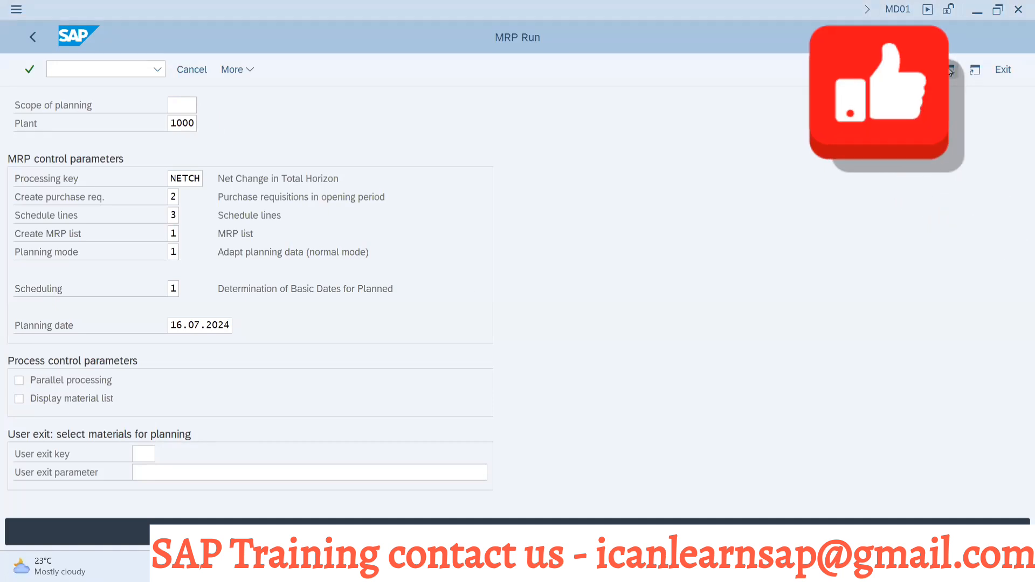
Step: Open transaction MDBT to list the total planning variants for program RMMRP000
left_click(33, 36)
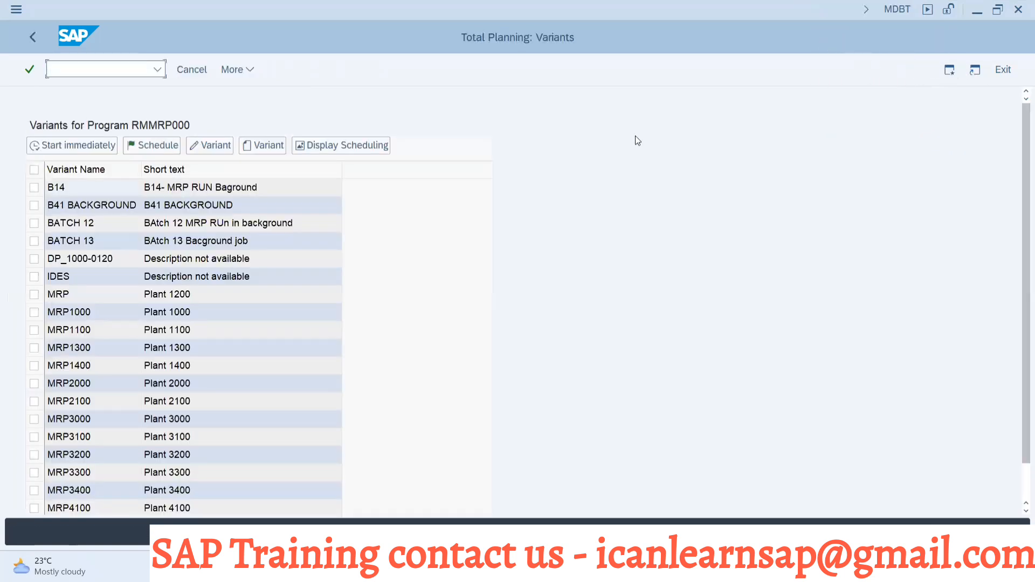
mouse_move(212, 184)
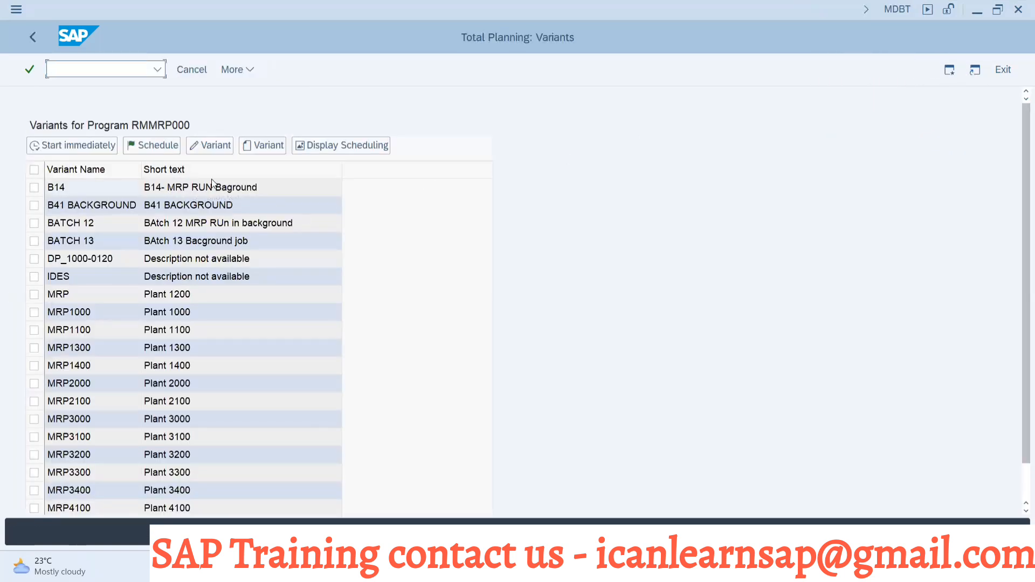
mouse_move(210, 145)
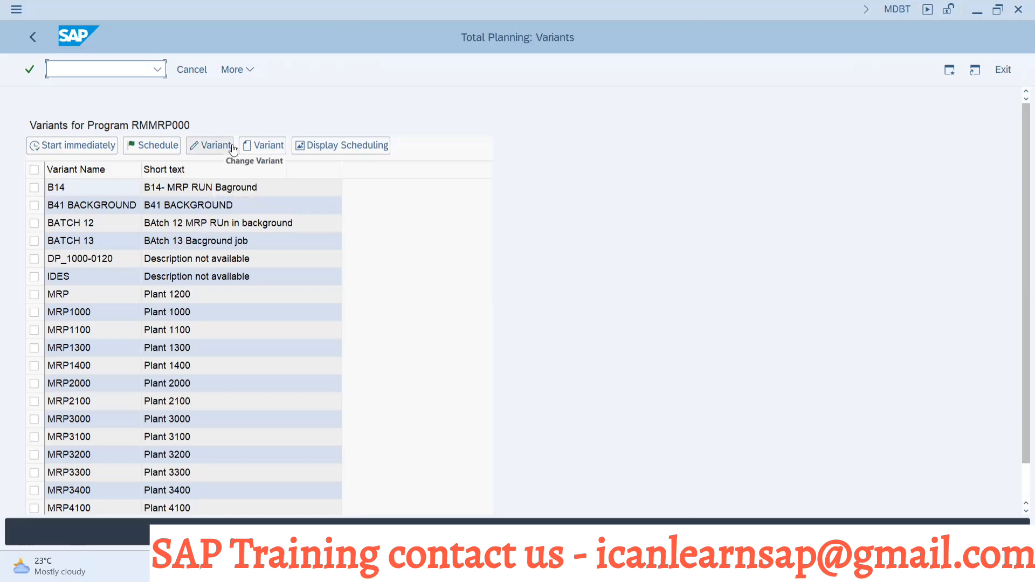
left_click(209, 145)
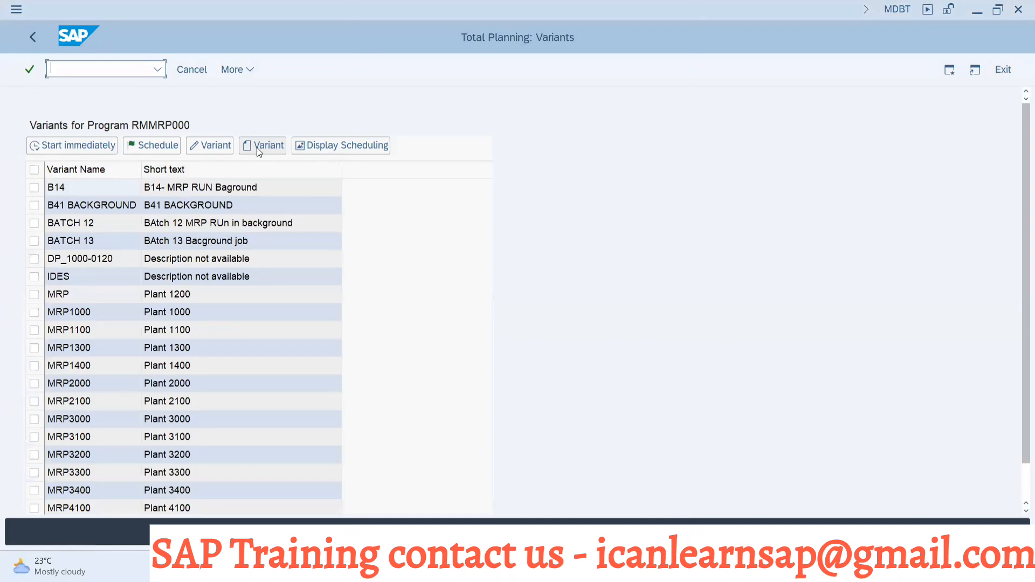
Step: Create variant BATCH 15 for RMMRP000, assigned to selection screen 1000
left_click(267, 145)
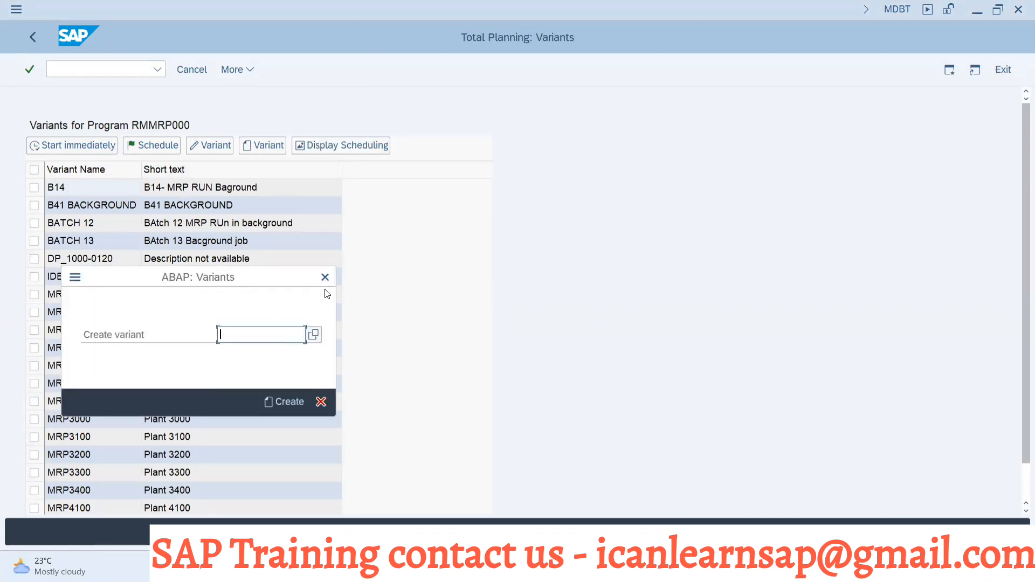
mouse_move(274, 336)
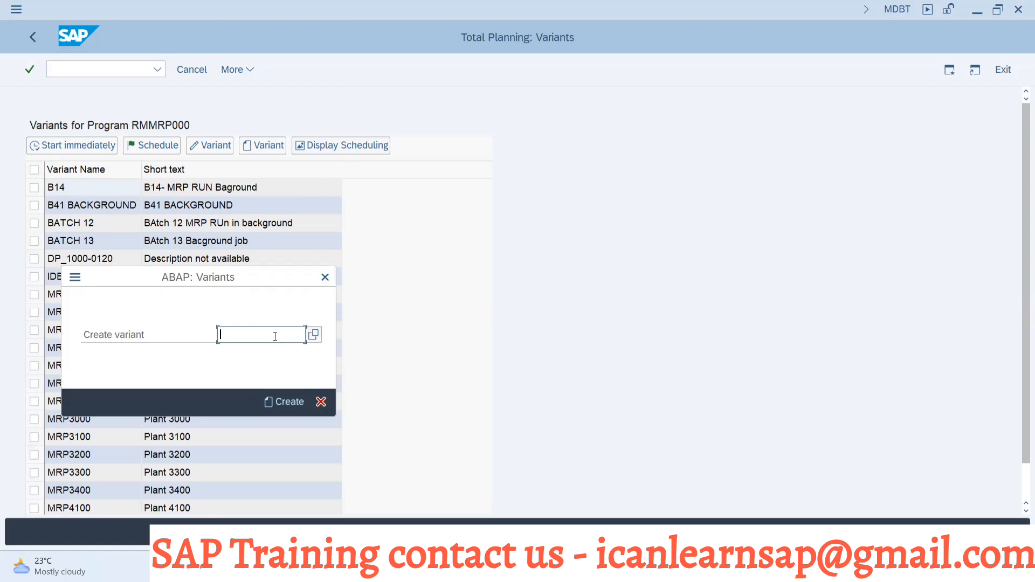
left_click(284, 401)
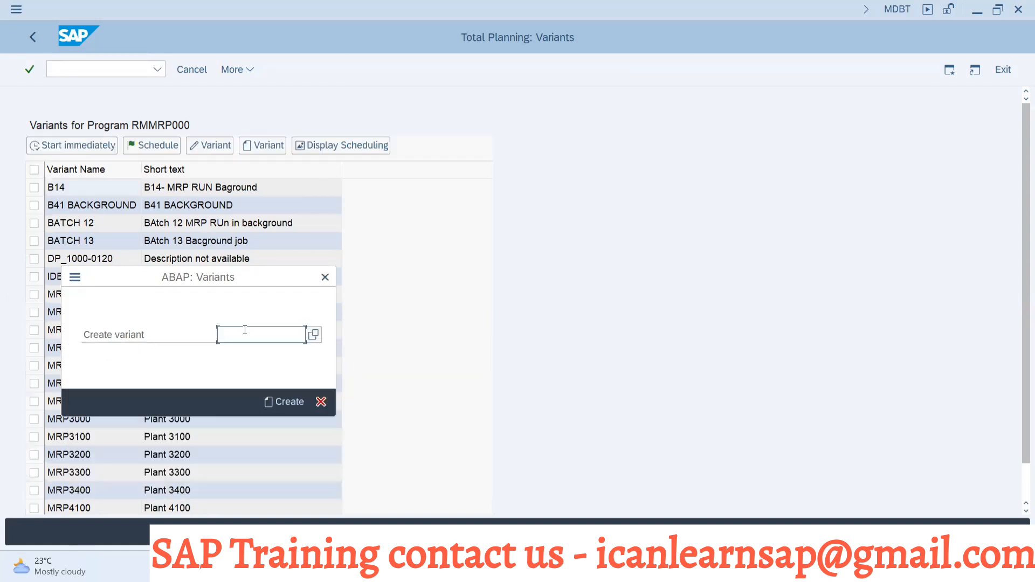
left_click(260, 333)
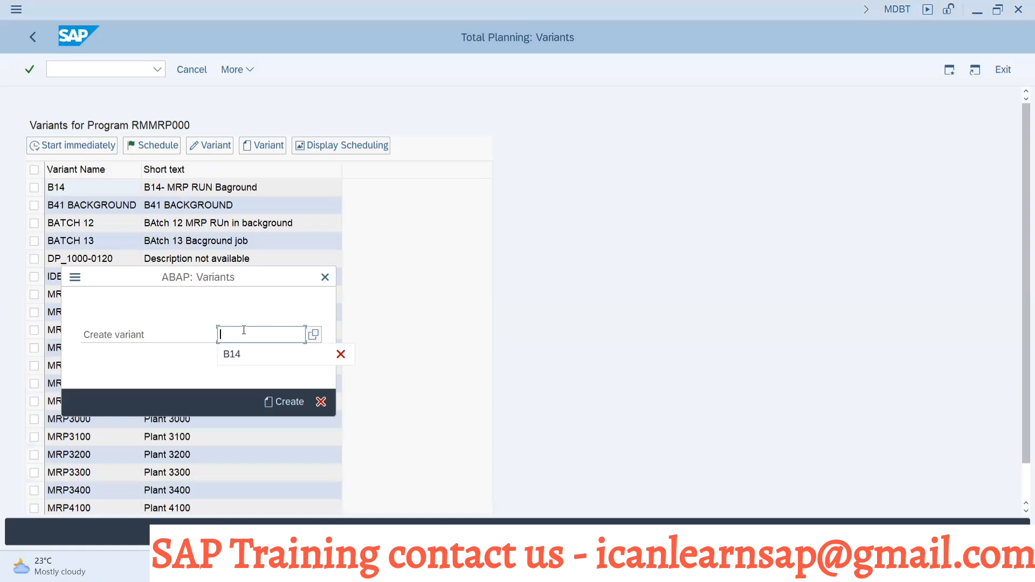
type("BATCH 15")
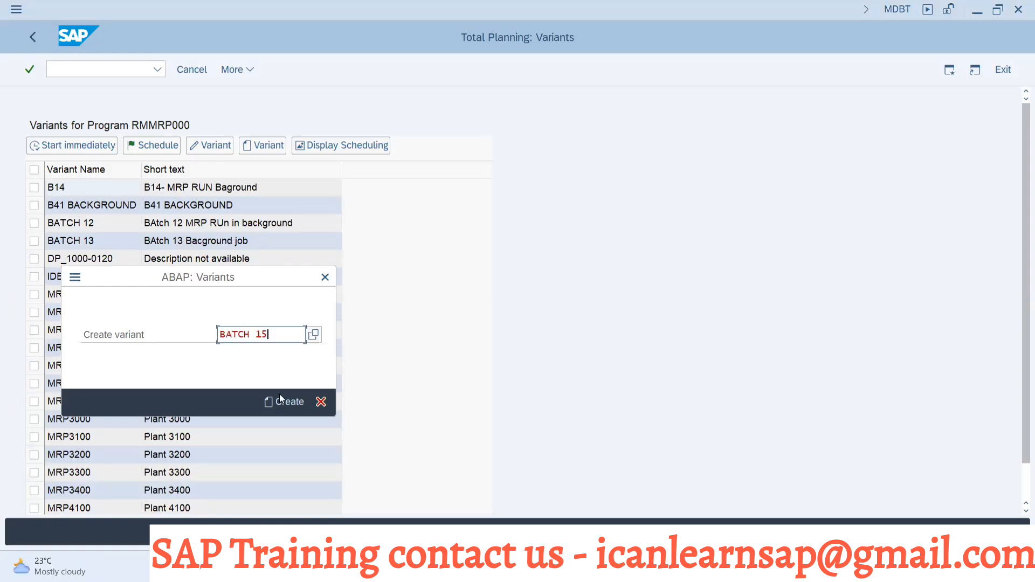
left_click(289, 401)
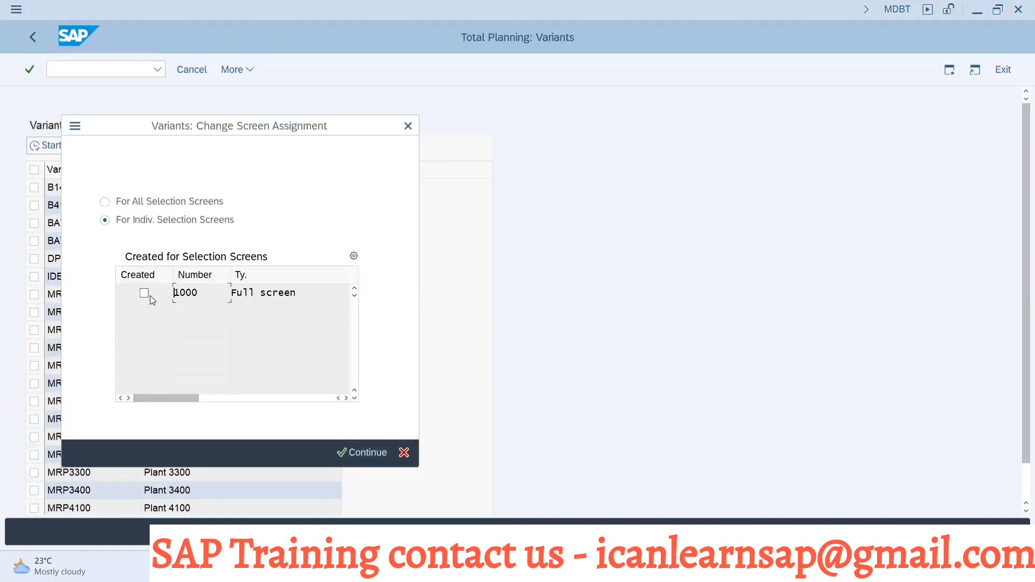
left_click(144, 292)
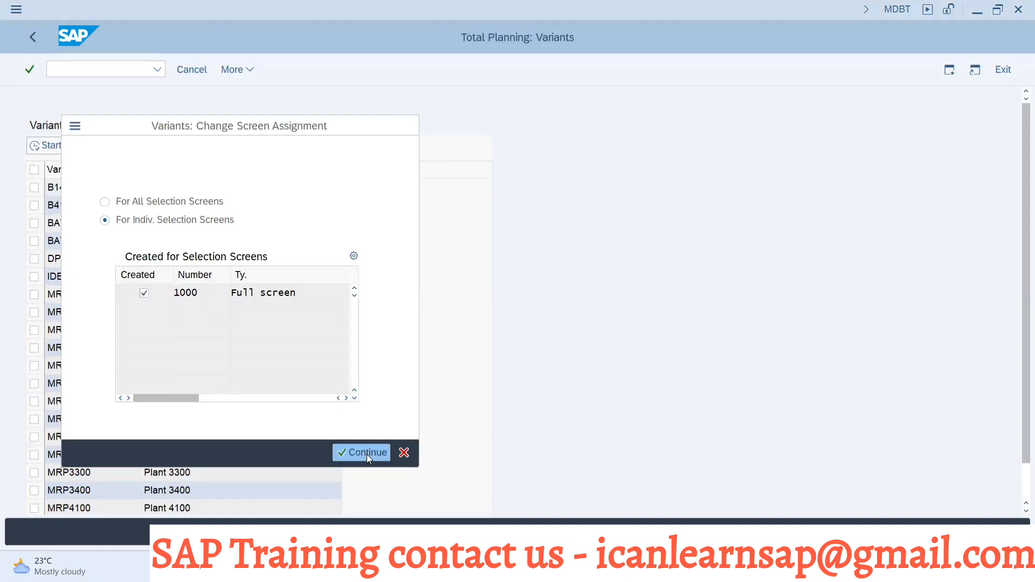
left_click(361, 453)
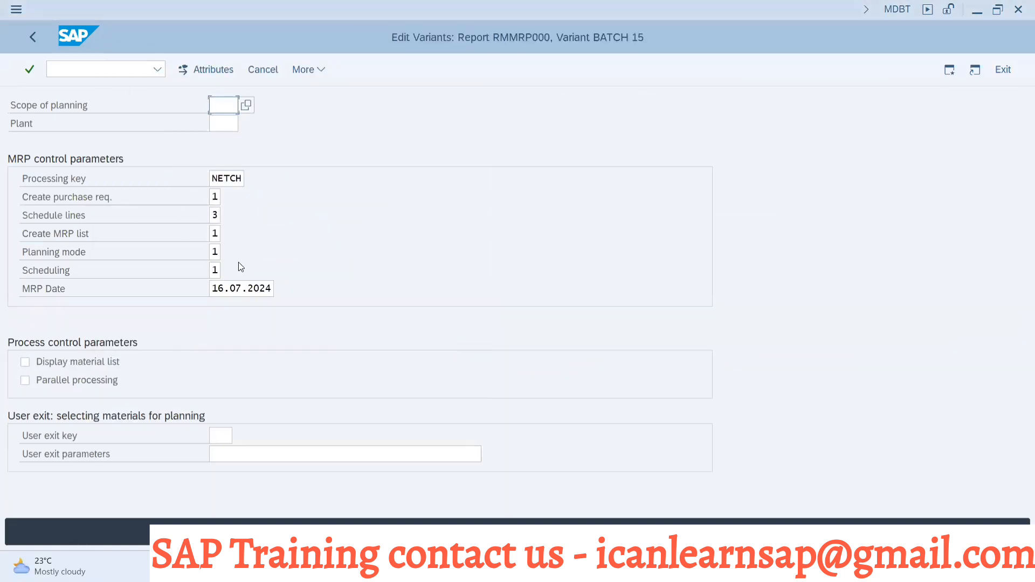
Step: Enter plant 1000 with material list display and parallel processing on, and check the values
type("1000")
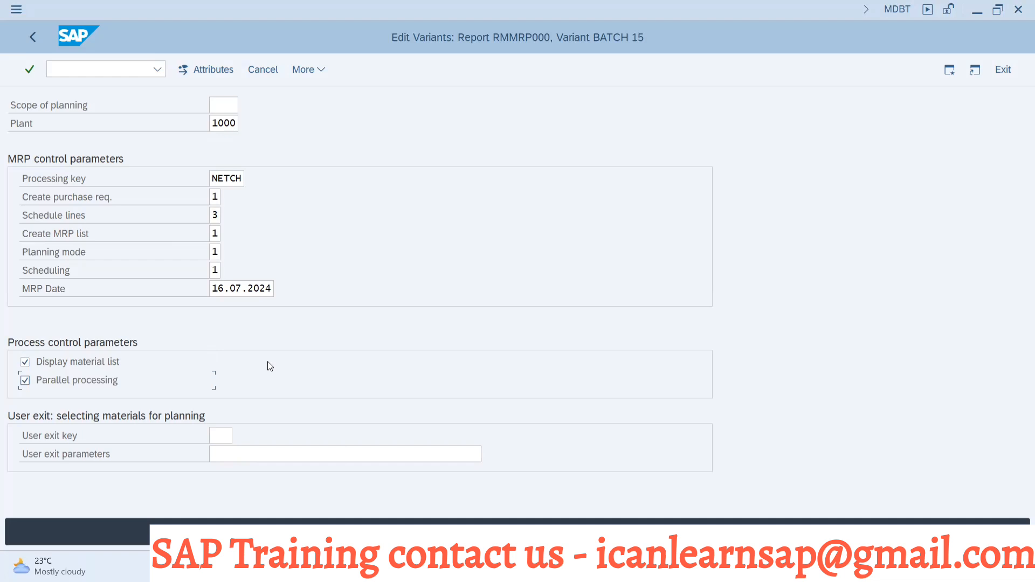
mouse_move(306, 131)
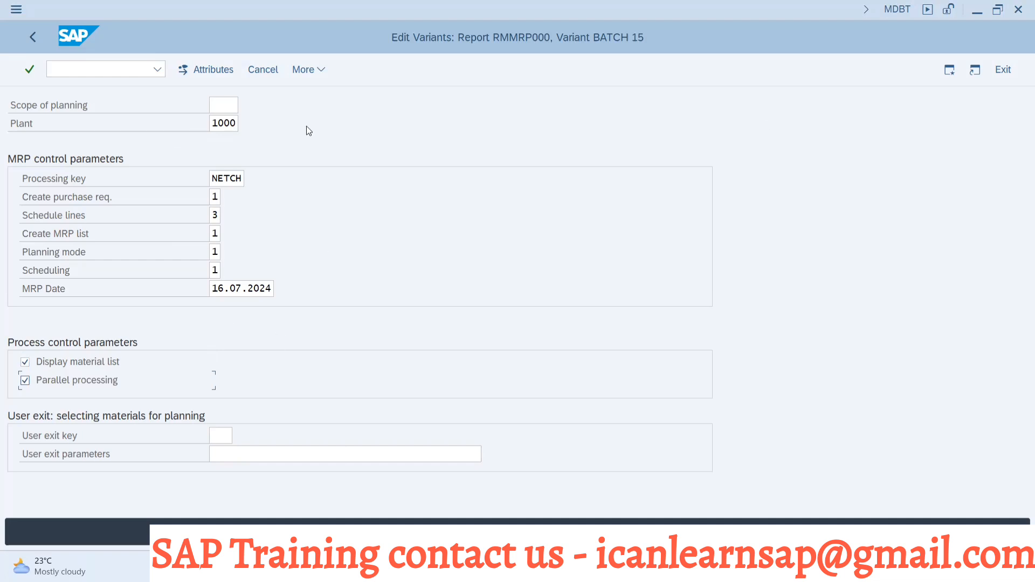
mouse_move(242, 104)
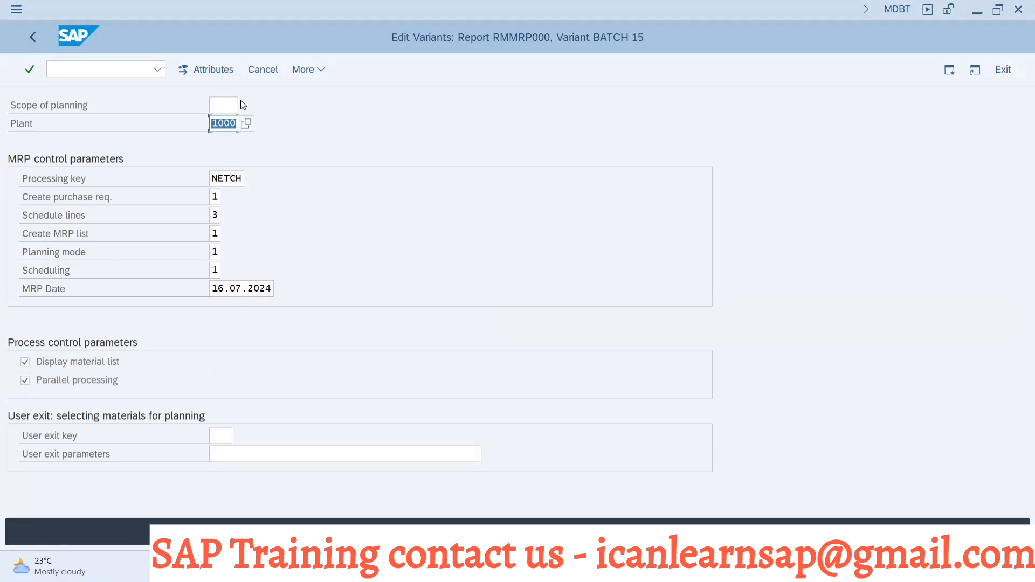
mouse_move(236, 93)
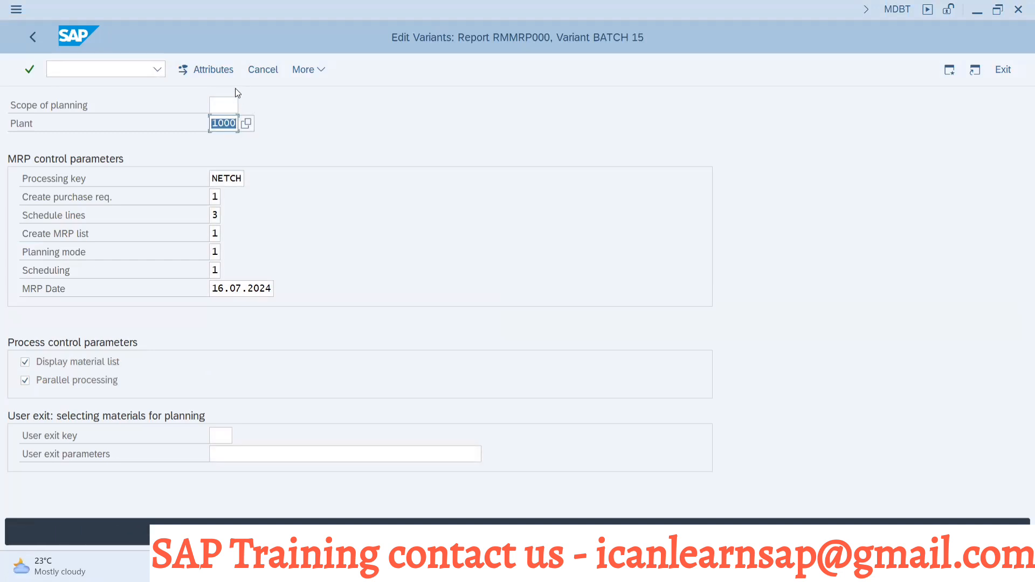
left_click(29, 69)
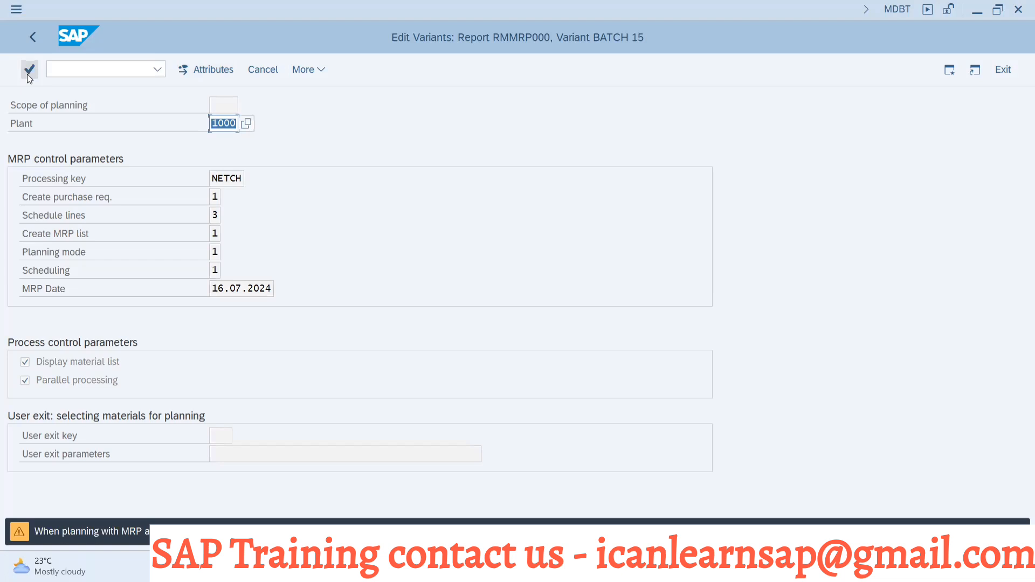
mouse_move(32, 36)
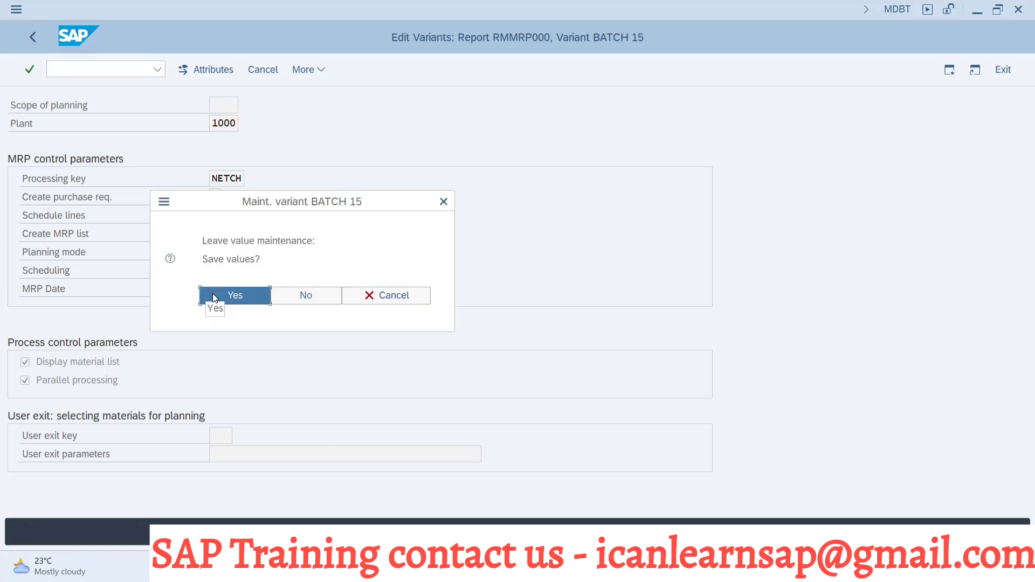
Step: Save the variant values with the description 'BAtch 15 MRP RUN'
left_click(235, 295)
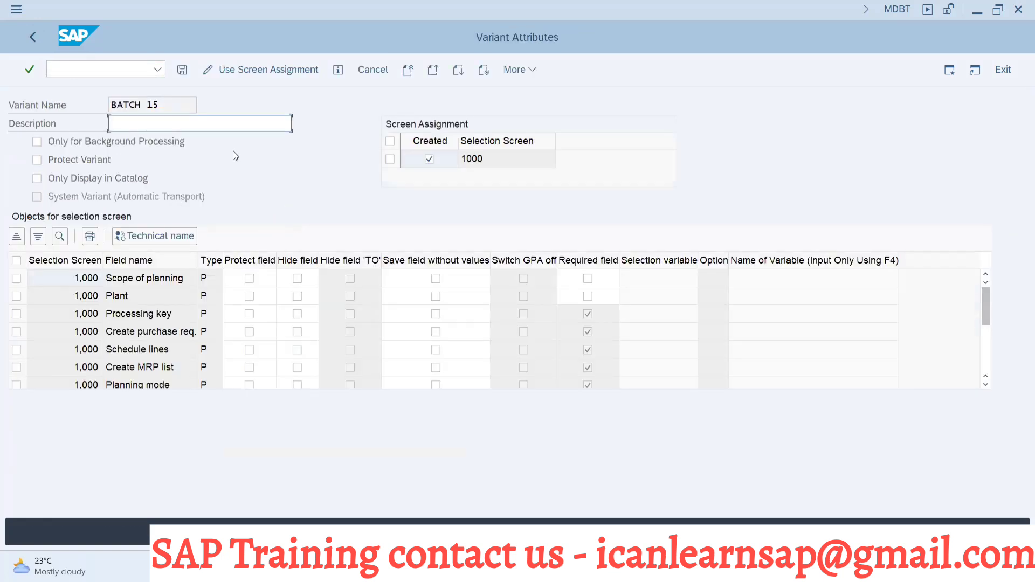
type("BAtch 15 M")
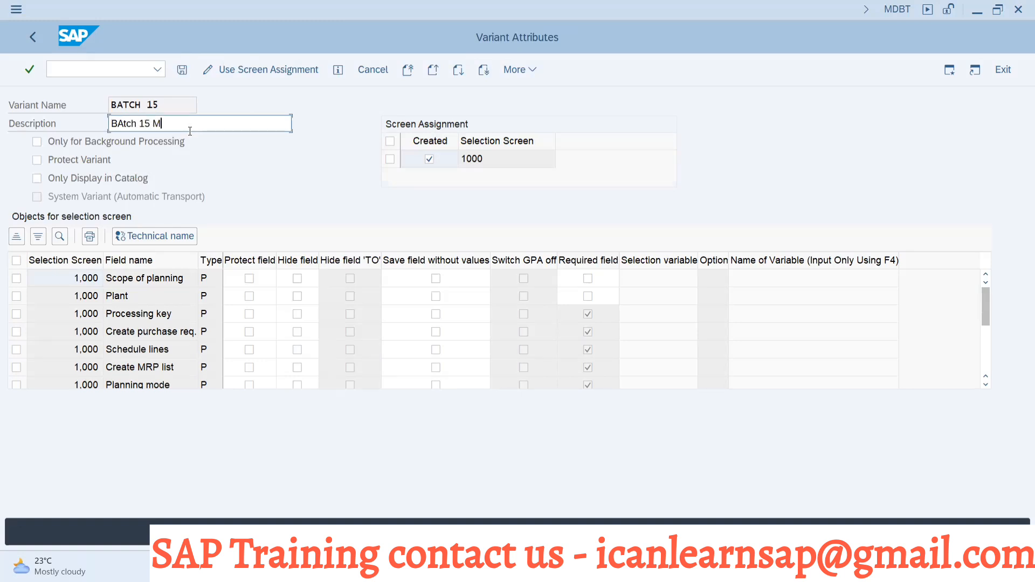
type("RP RUN")
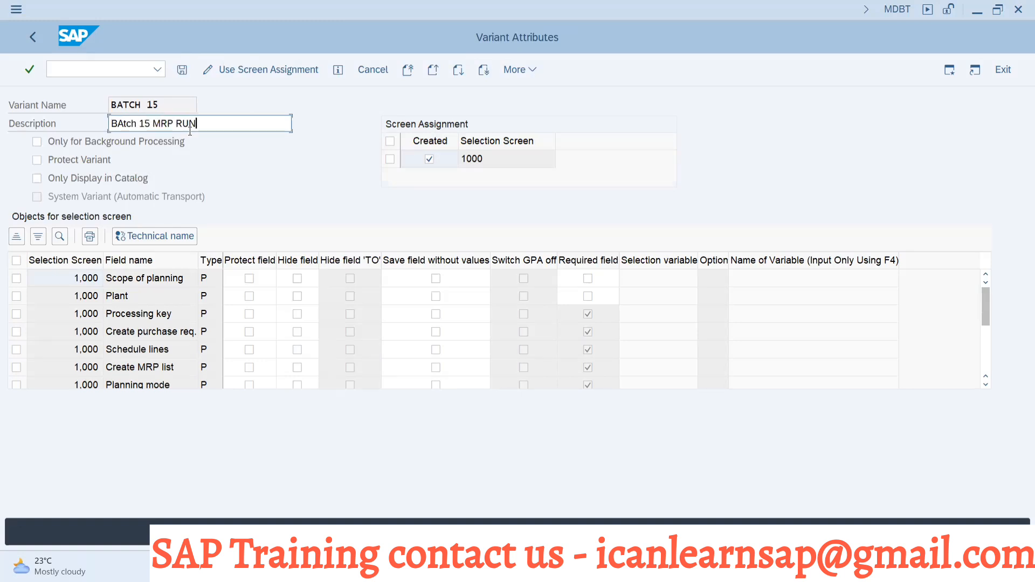
left_click(182, 70)
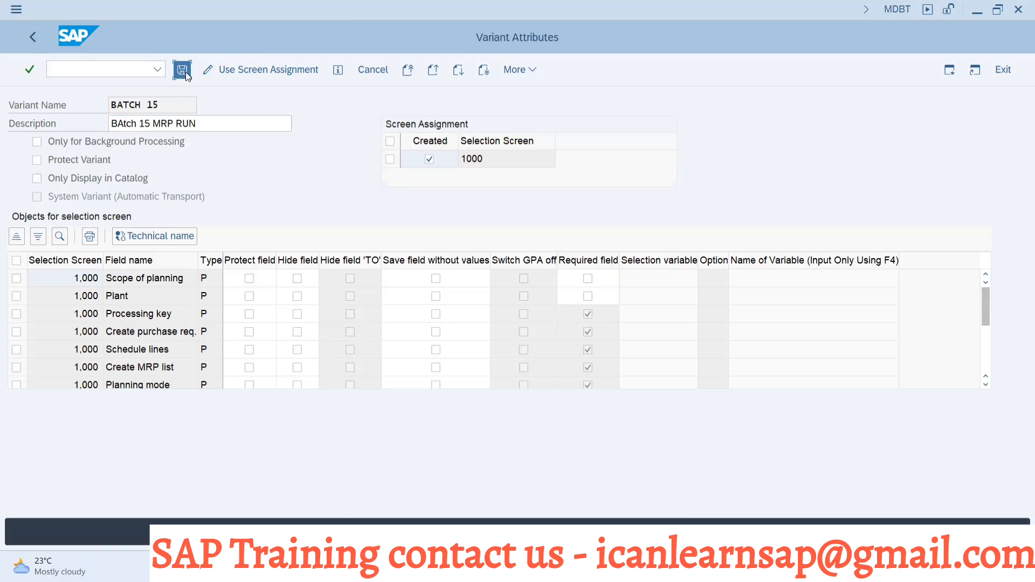
left_click(182, 70)
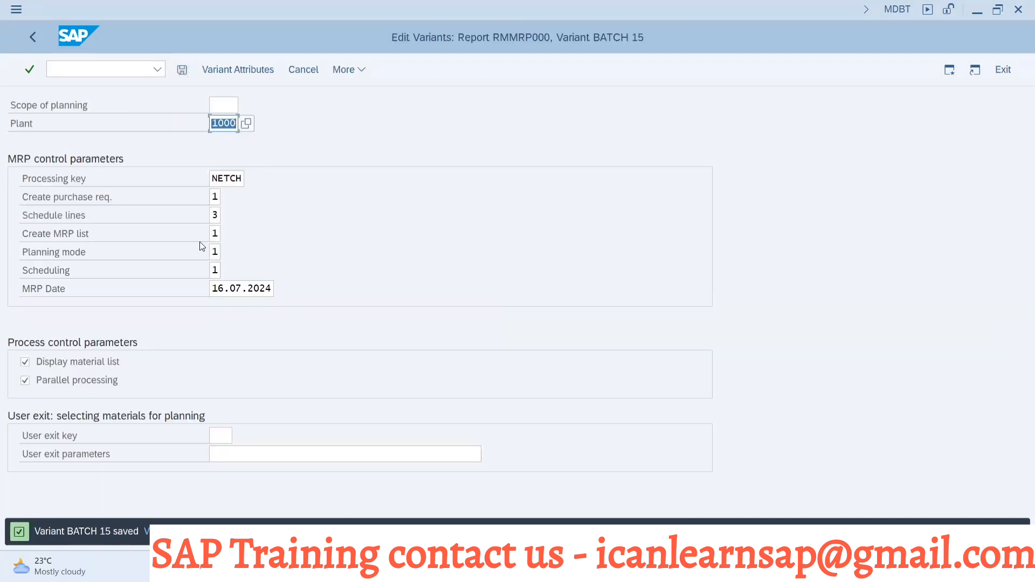
mouse_move(260, 82)
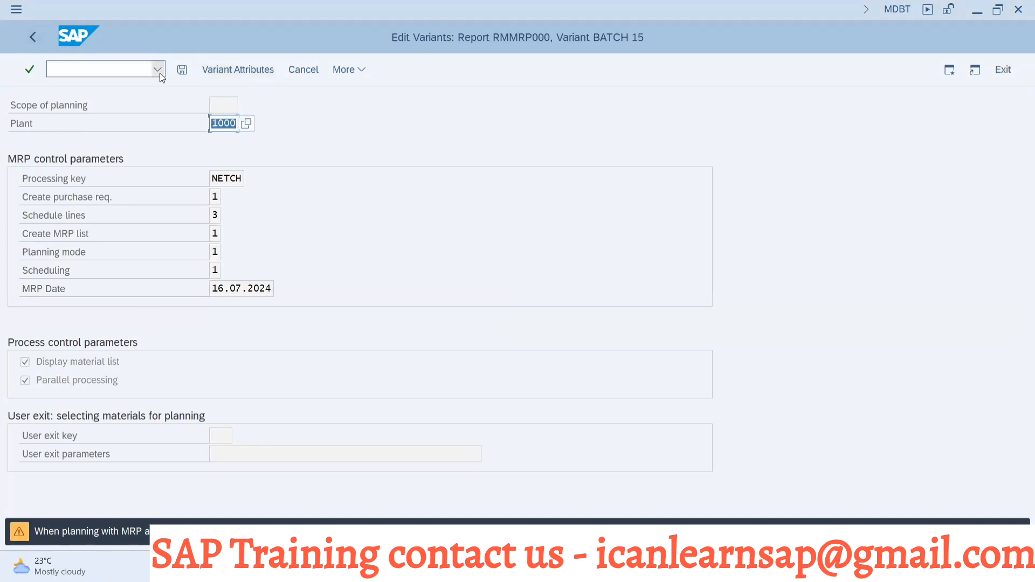
Step: Restore plant 1000 in BATCH 15, save it, and go back to the variants list
left_click(182, 70)
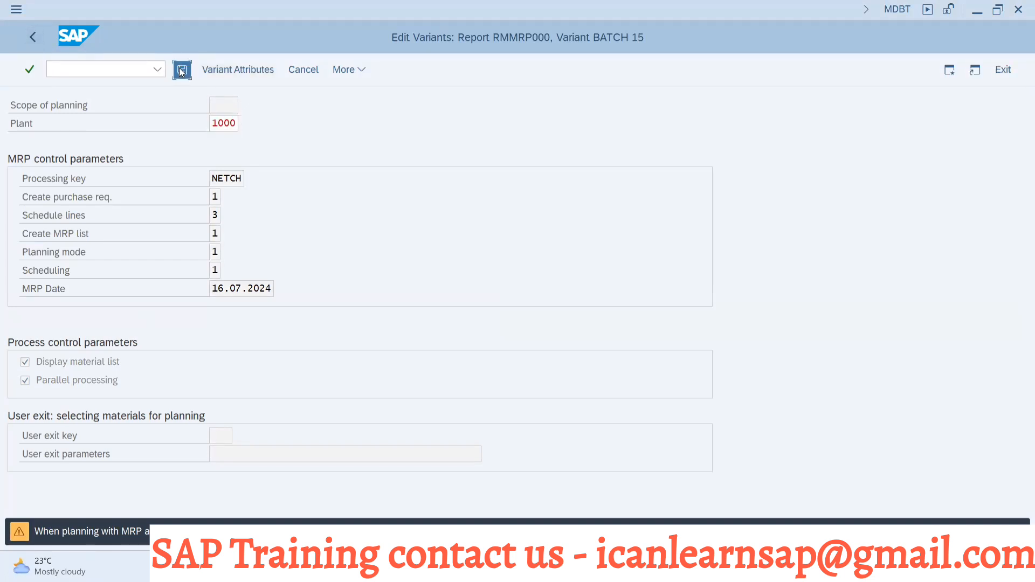
left_click(182, 69)
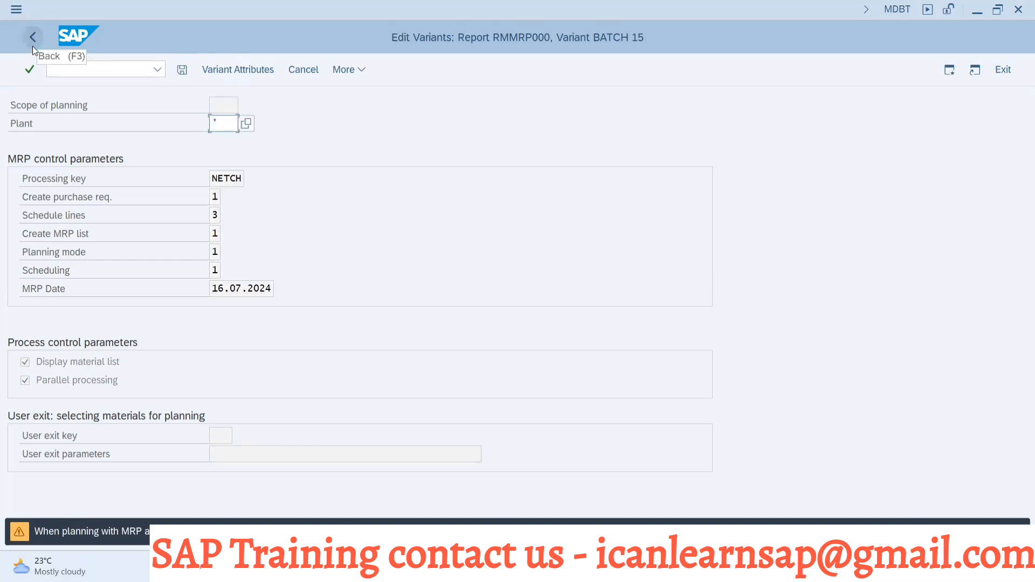
type("1")
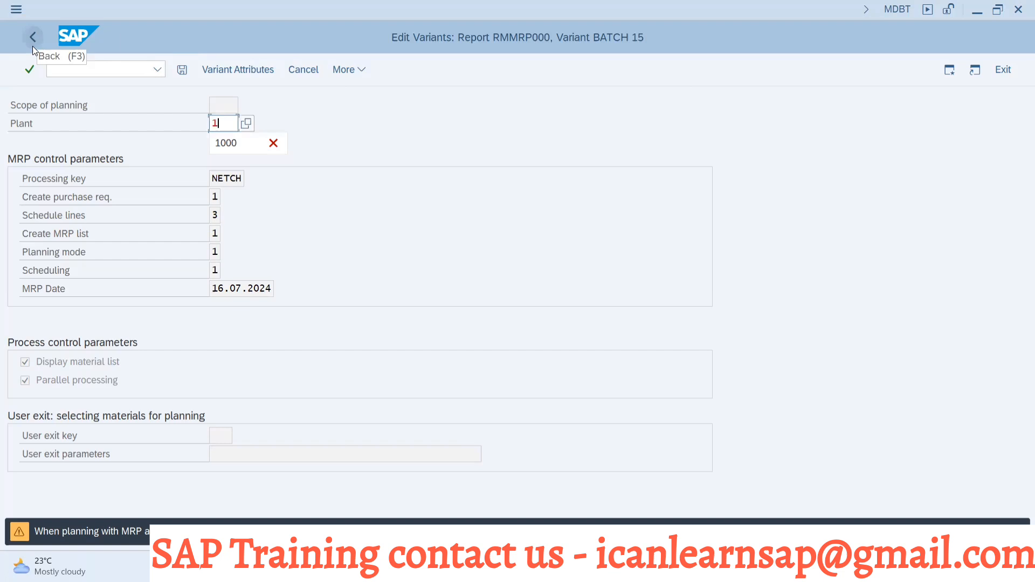
left_click(226, 144)
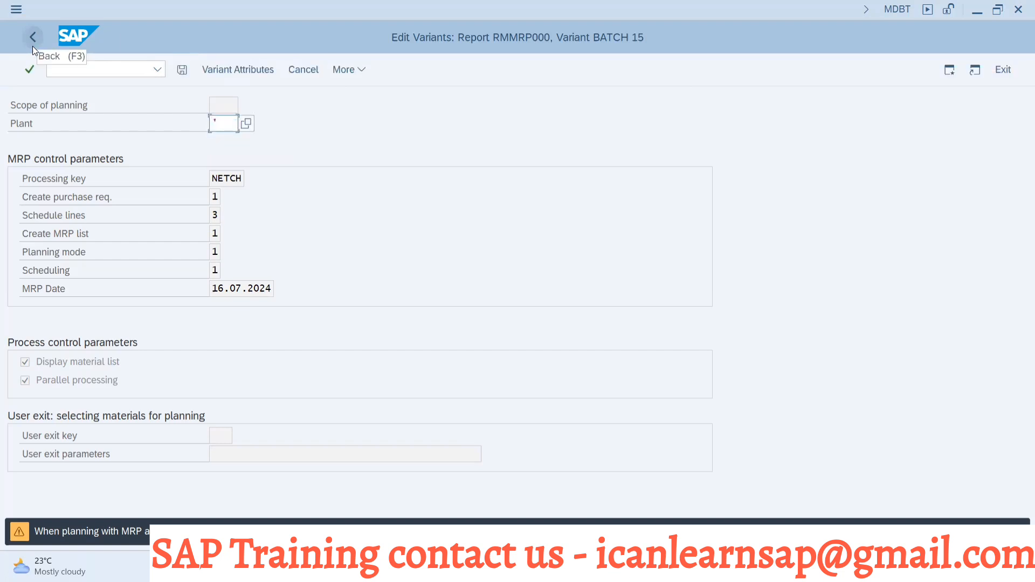
left_click(221, 123)
type("1000")
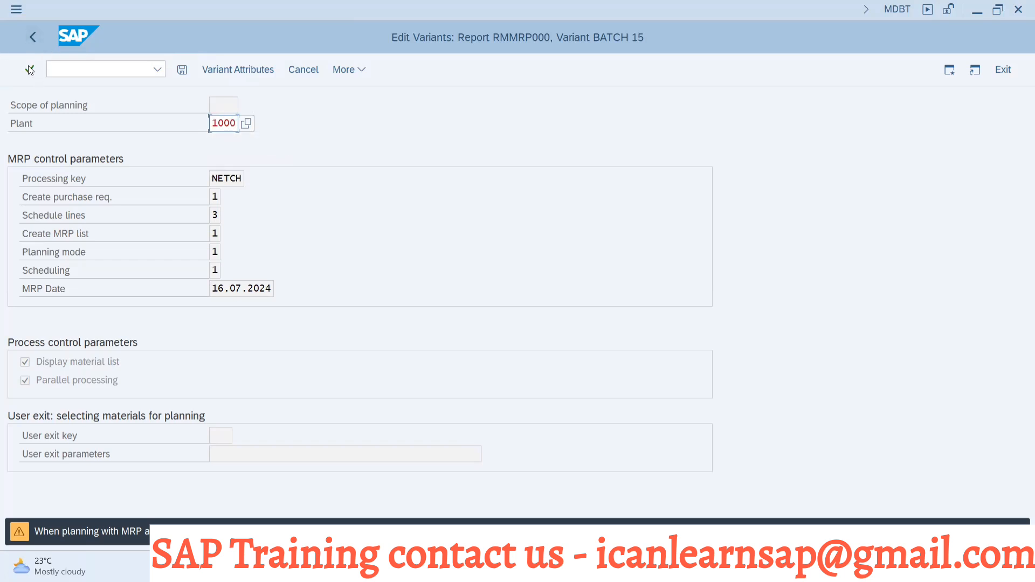
left_click(32, 37)
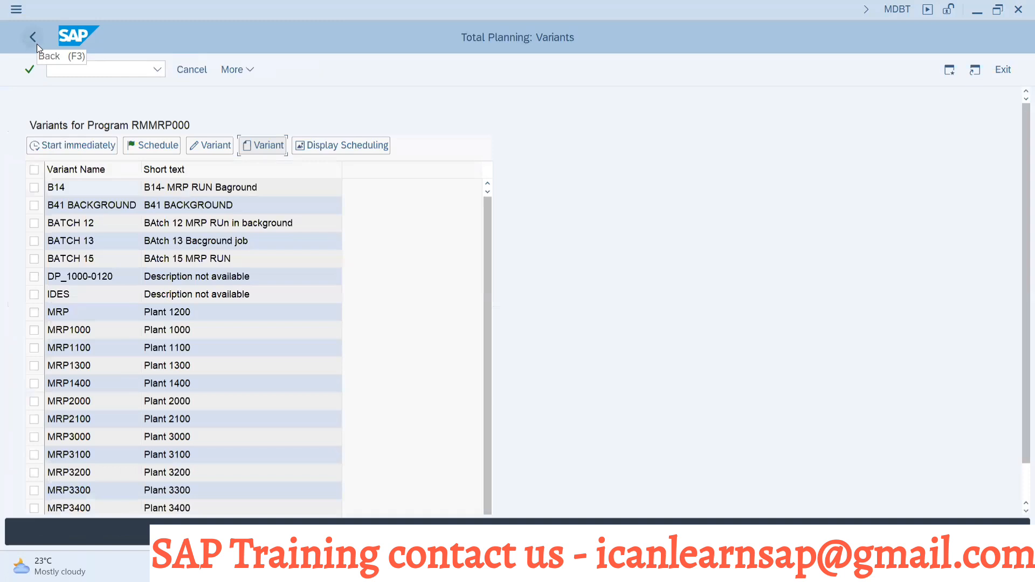
mouse_move(90, 259)
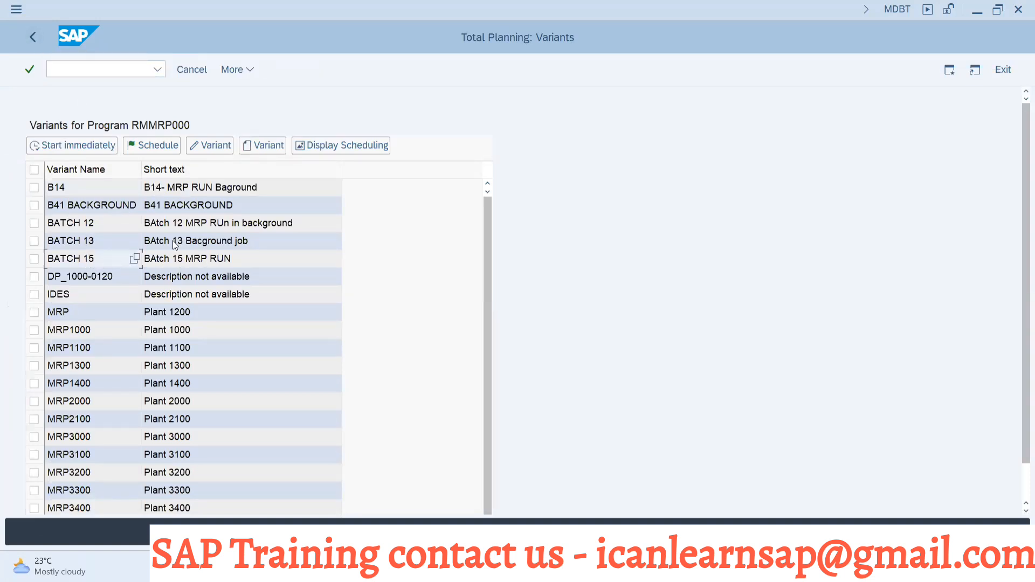
mouse_move(208, 258)
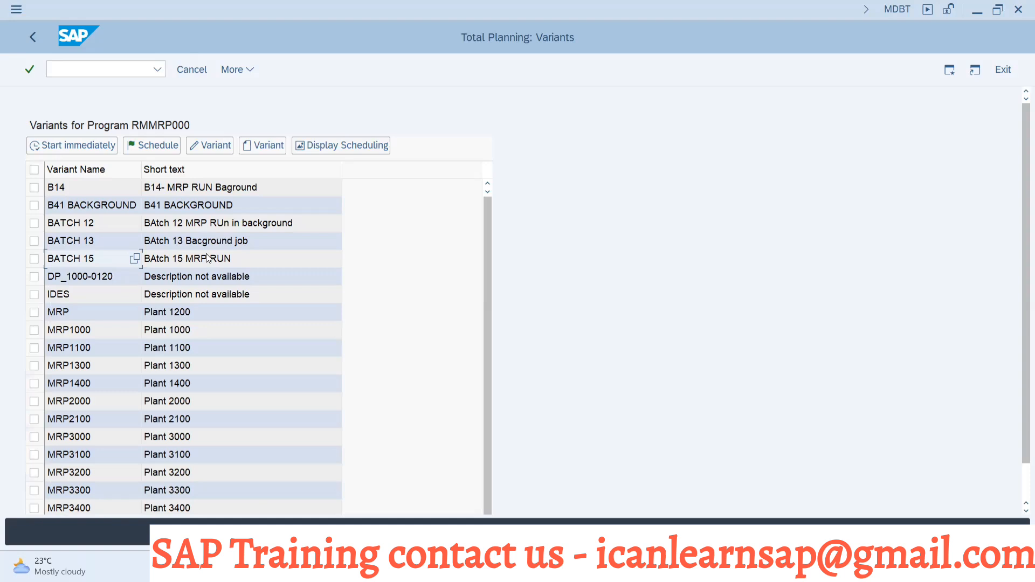
mouse_move(231, 235)
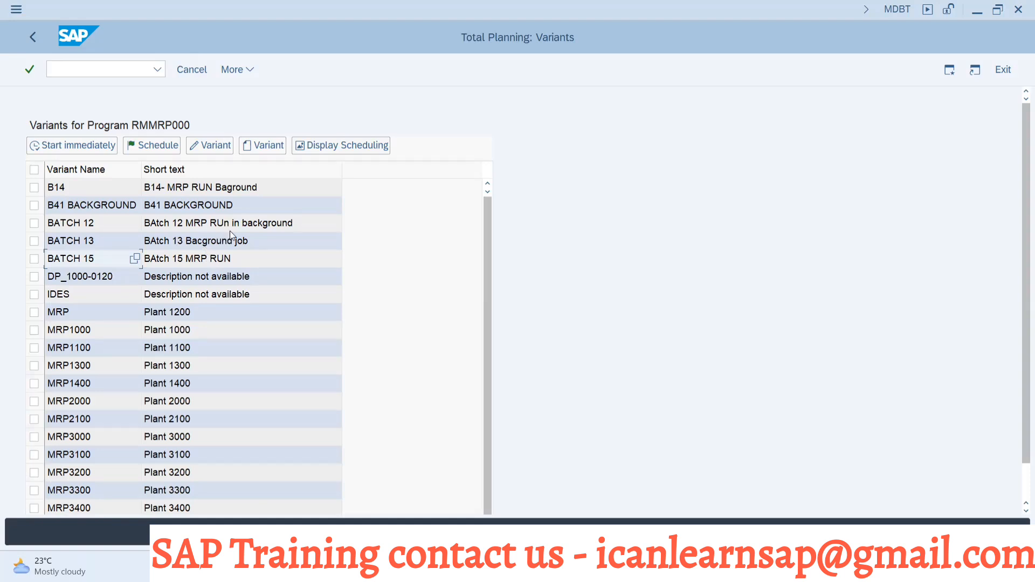
mouse_move(186, 186)
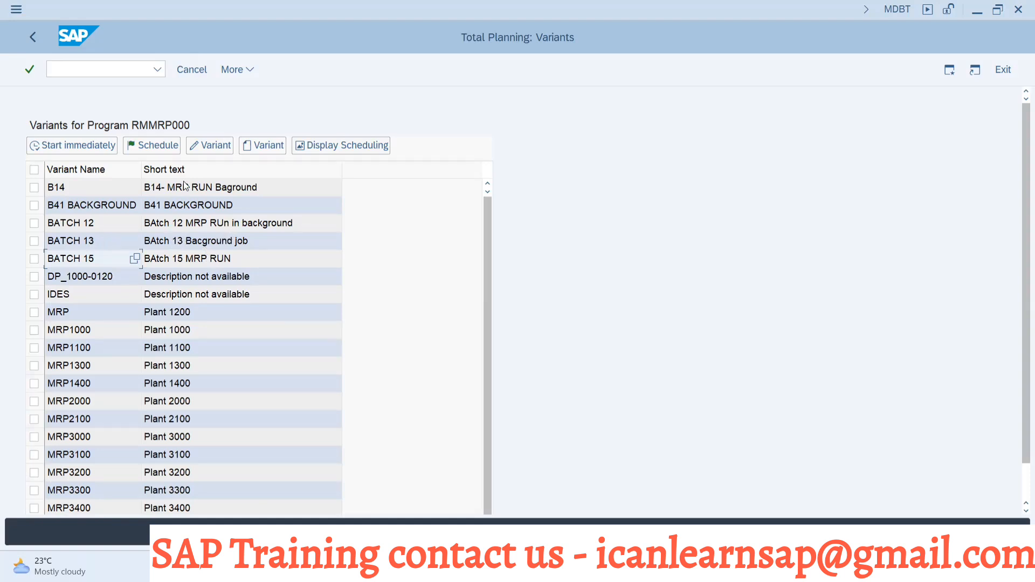
mouse_move(227, 239)
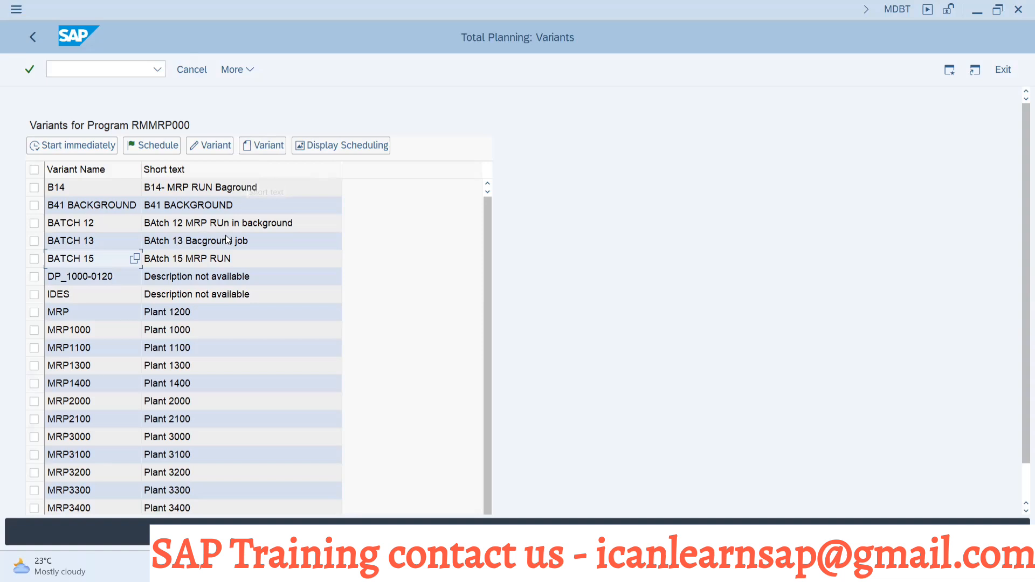
key("alt+tab")
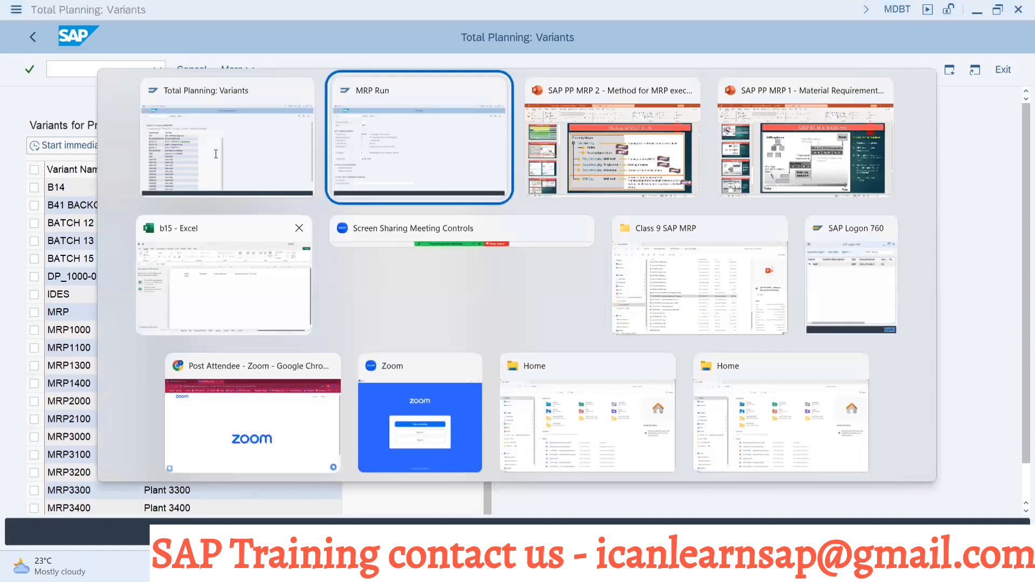
left_click(419, 138)
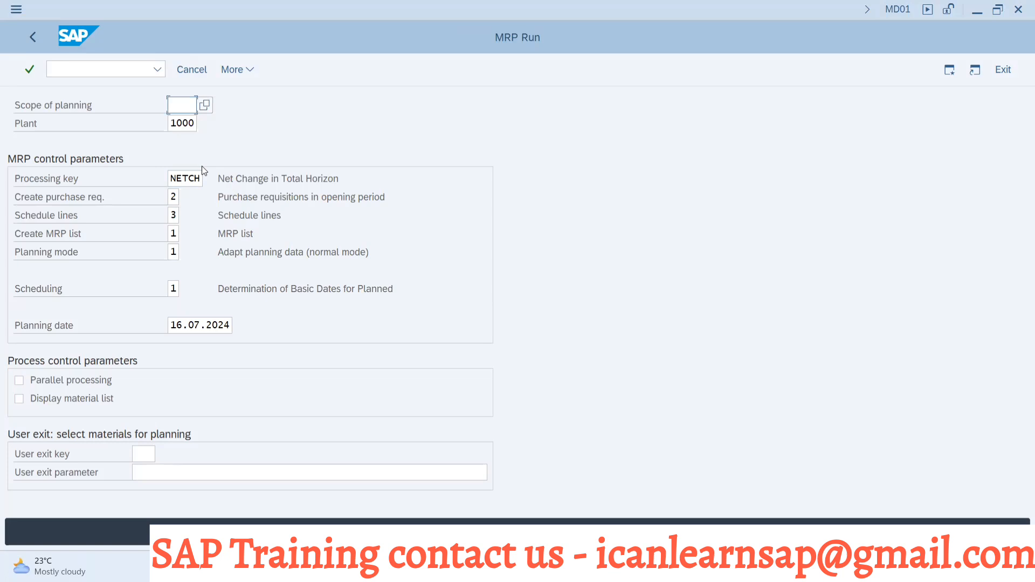
mouse_move(189, 196)
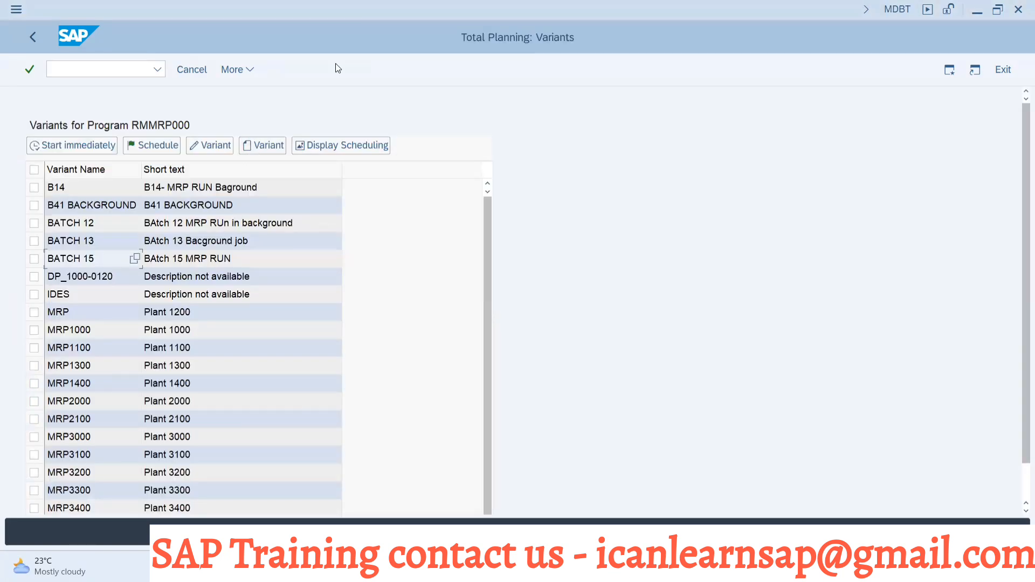
mouse_move(462, 137)
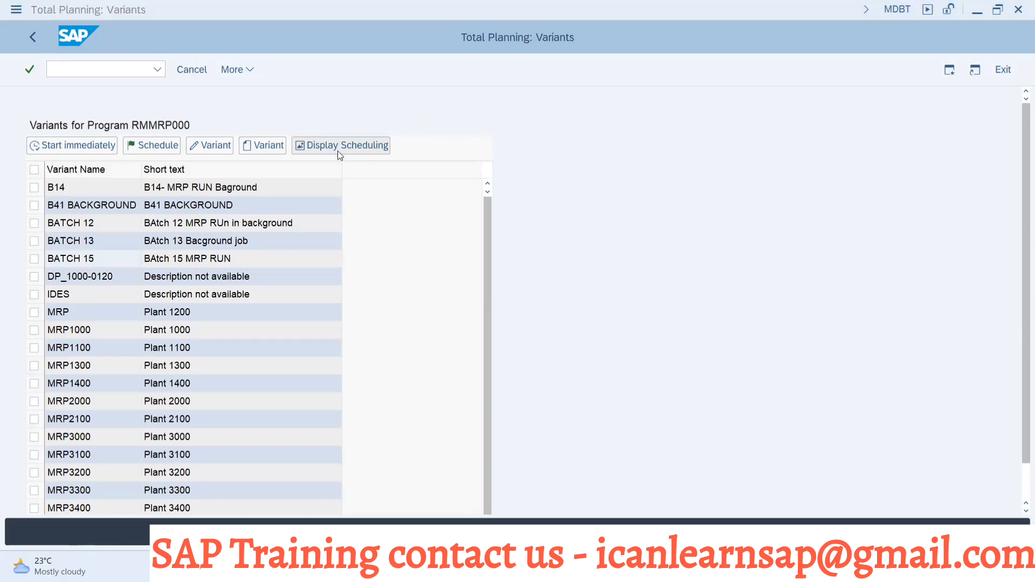
Step: Select variant BATCH 15 in the variants list and start scheduling it
key("alt+tab")
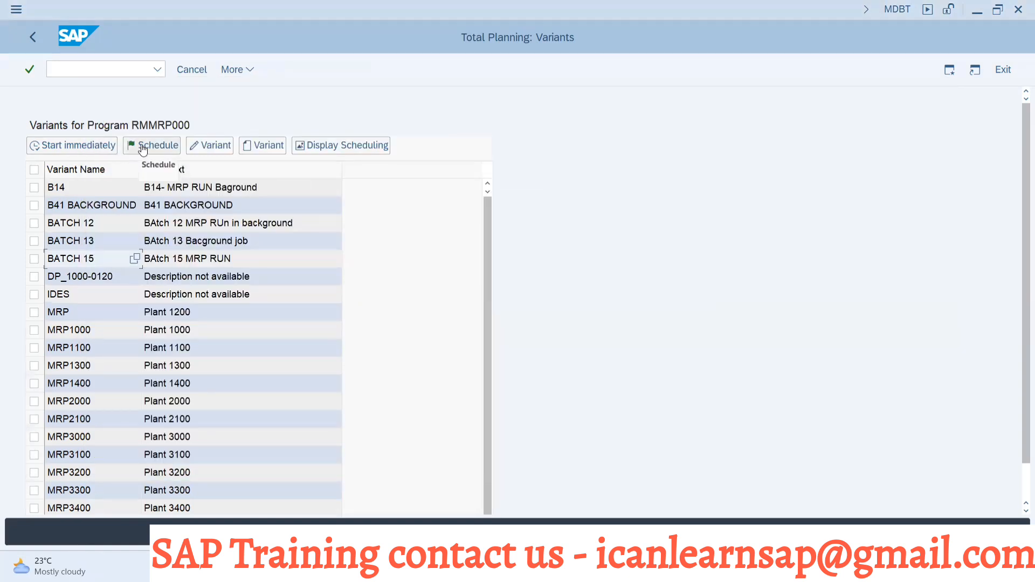
left_click(35, 258)
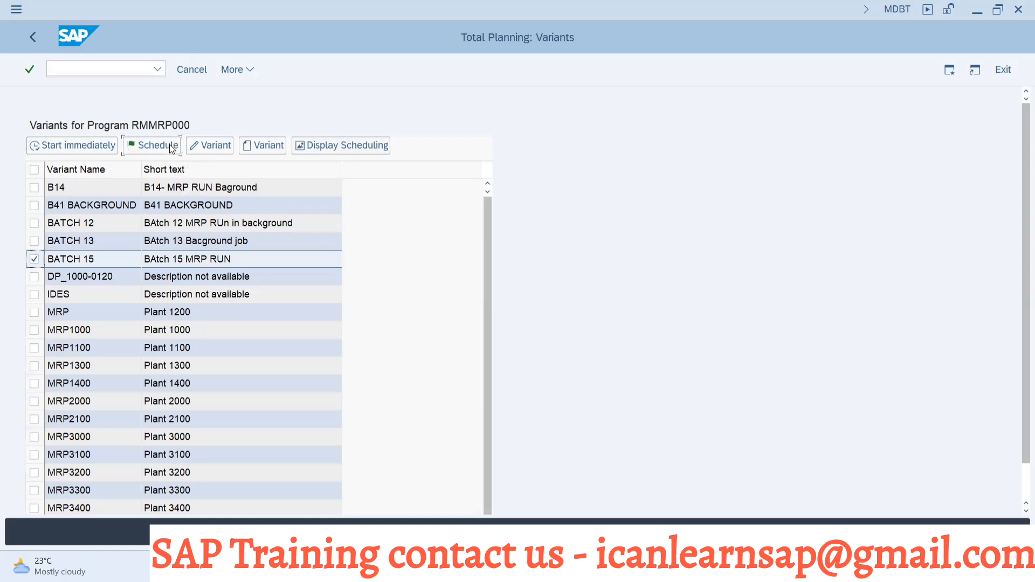
left_click(151, 146)
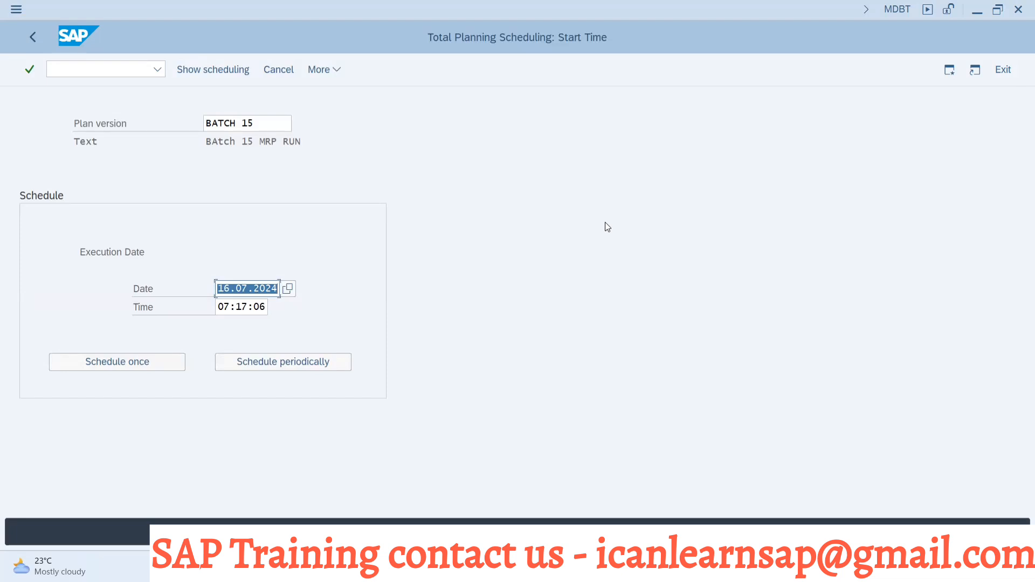
mouse_move(284, 307)
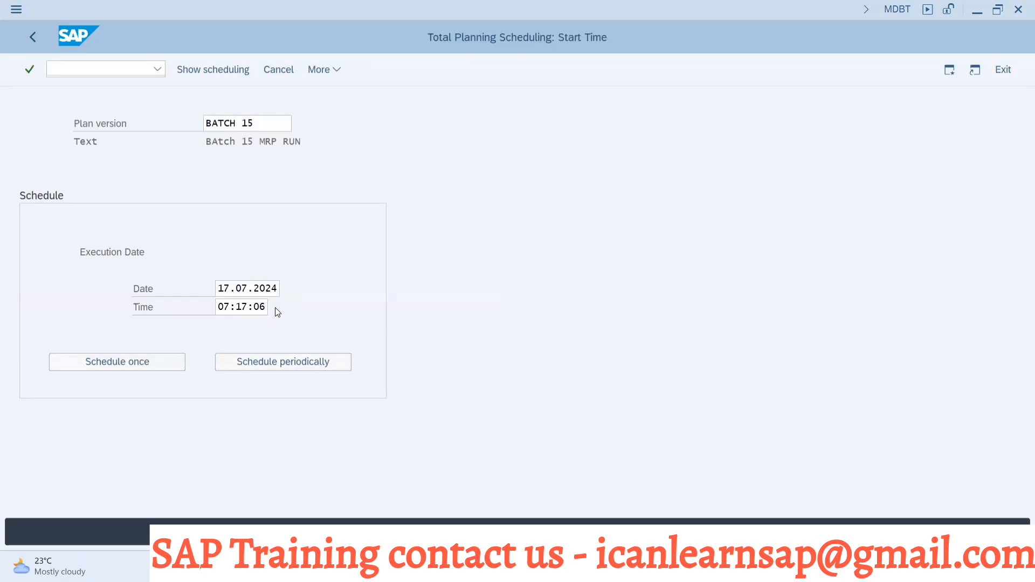
Step: Set the BATCH 15 execution start time to 00:00:00 with the time chooser
left_click(241, 306)
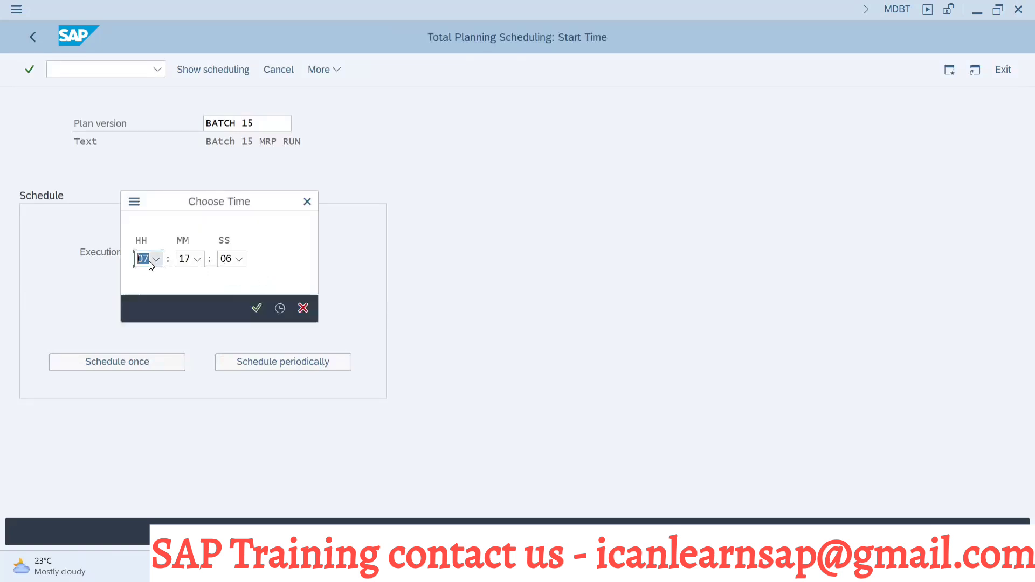
left_click(157, 258)
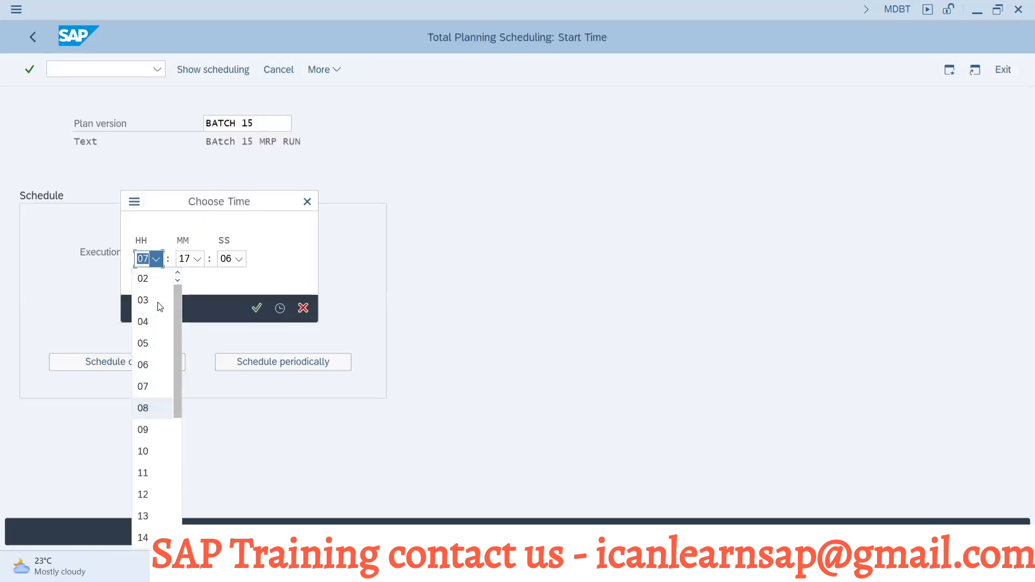
left_click(197, 259)
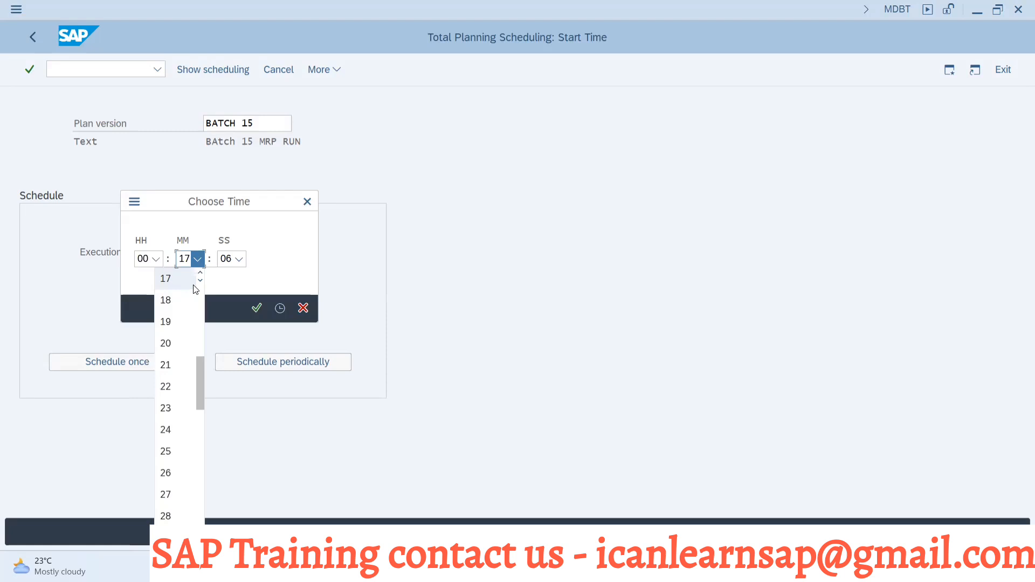
scroll("up", 3)
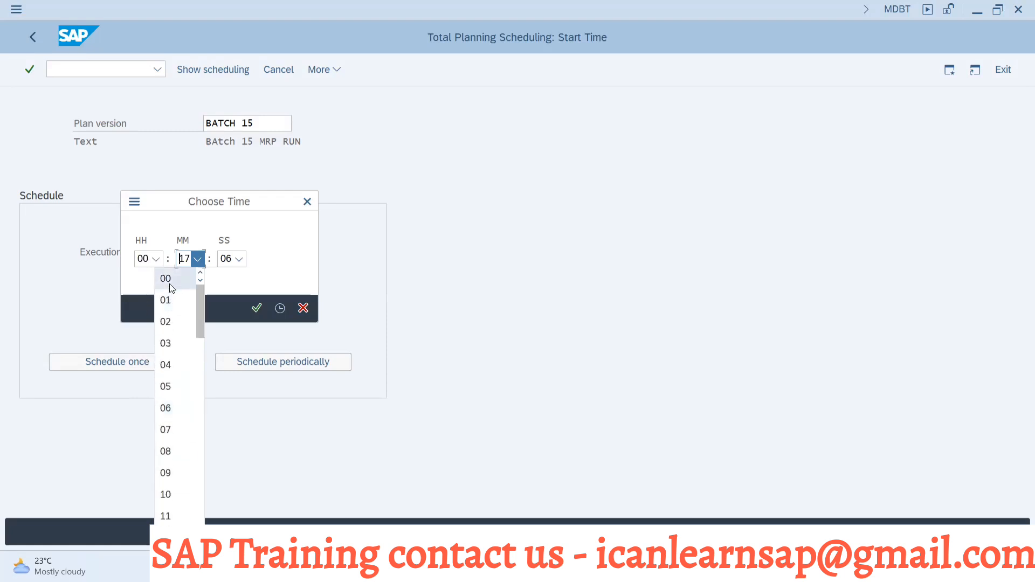
left_click(165, 278)
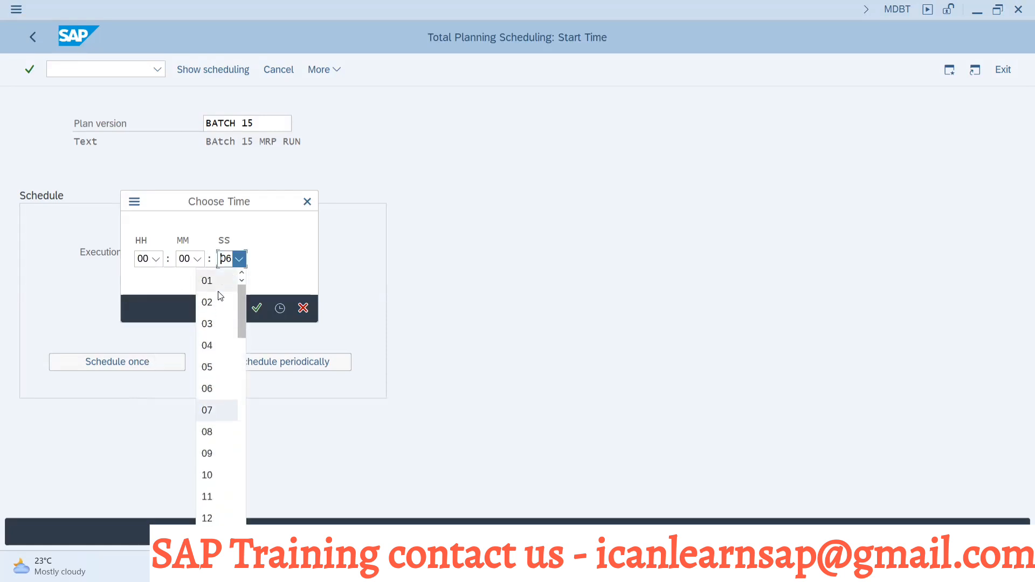
left_click(207, 280)
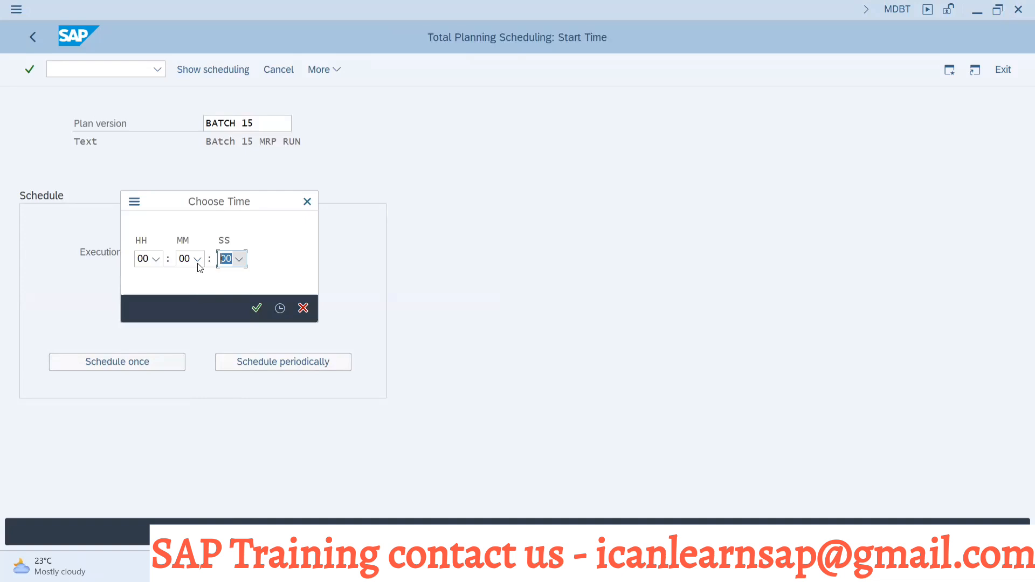
mouse_move(258, 303)
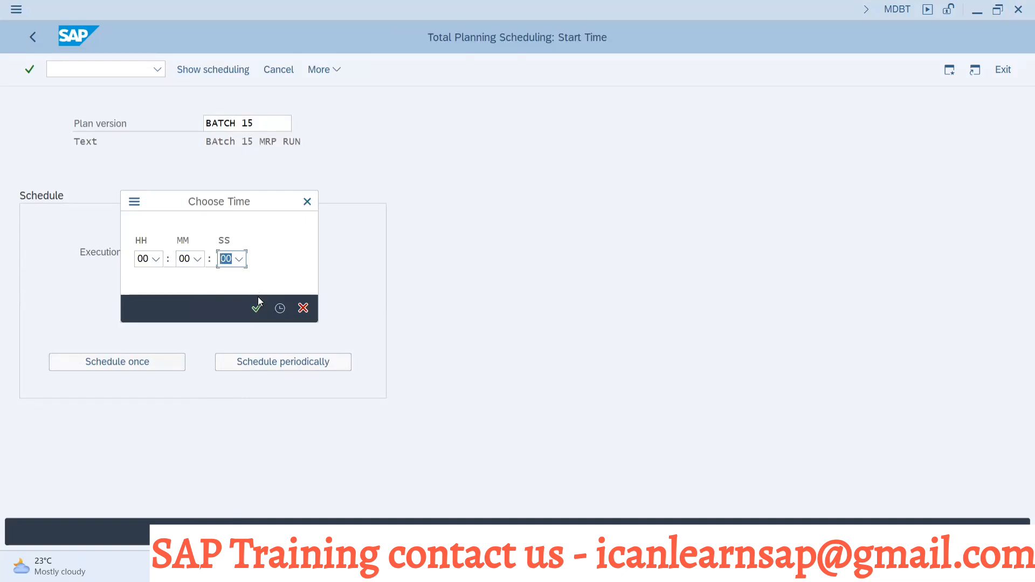
mouse_move(257, 308)
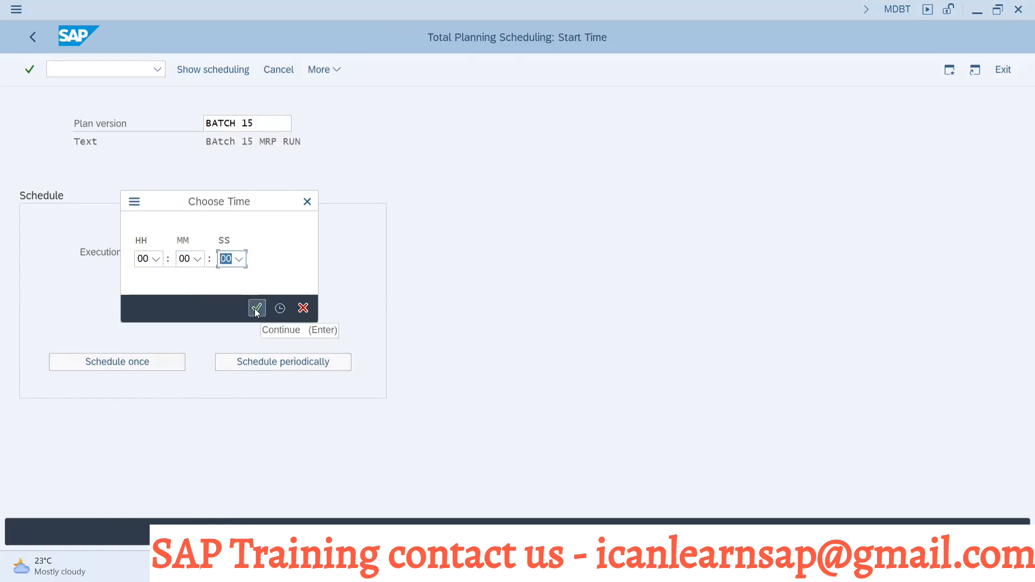
left_click(257, 309)
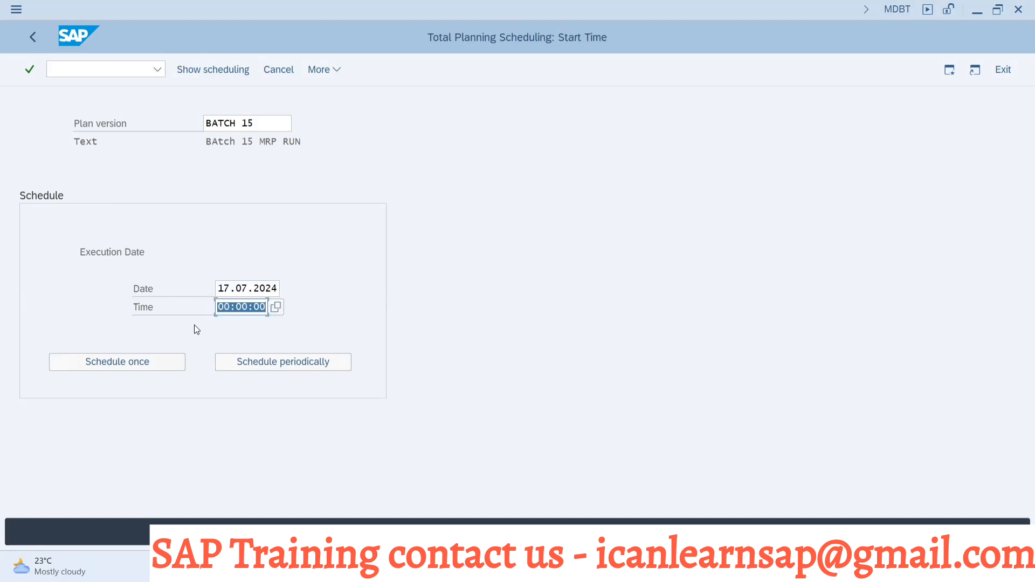
mouse_move(162, 280)
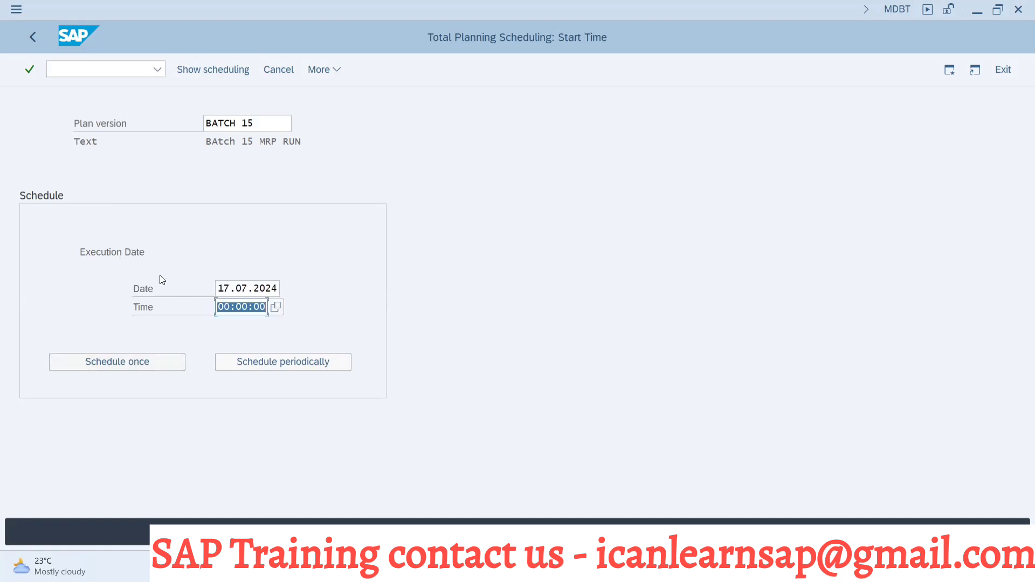
mouse_move(179, 394)
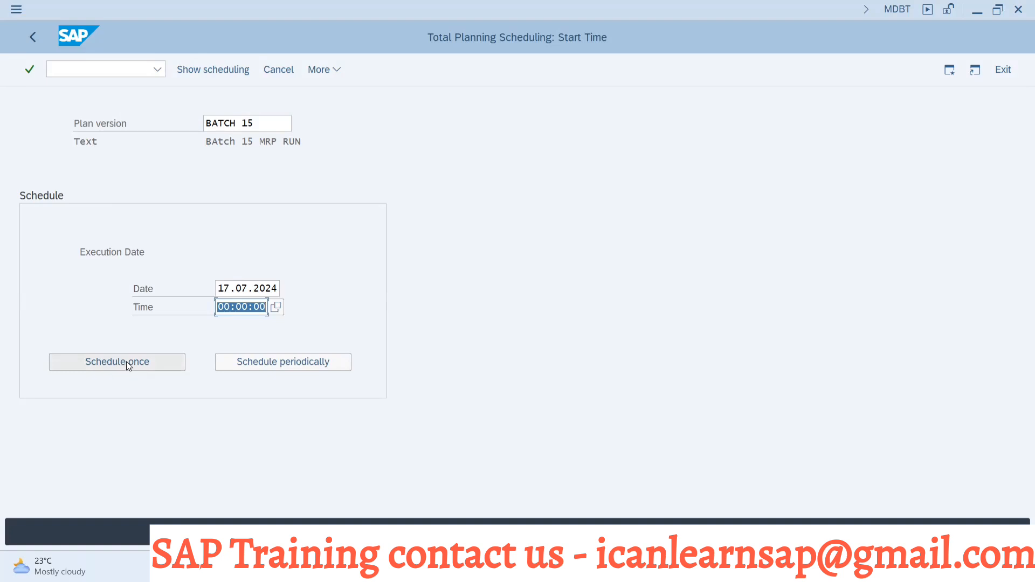
mouse_move(282, 362)
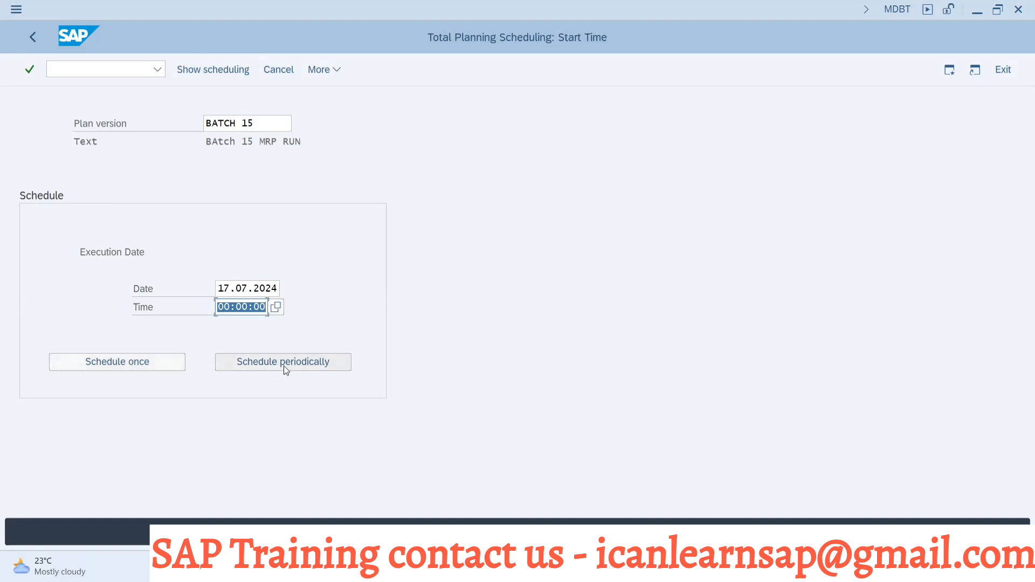
mouse_move(109, 380)
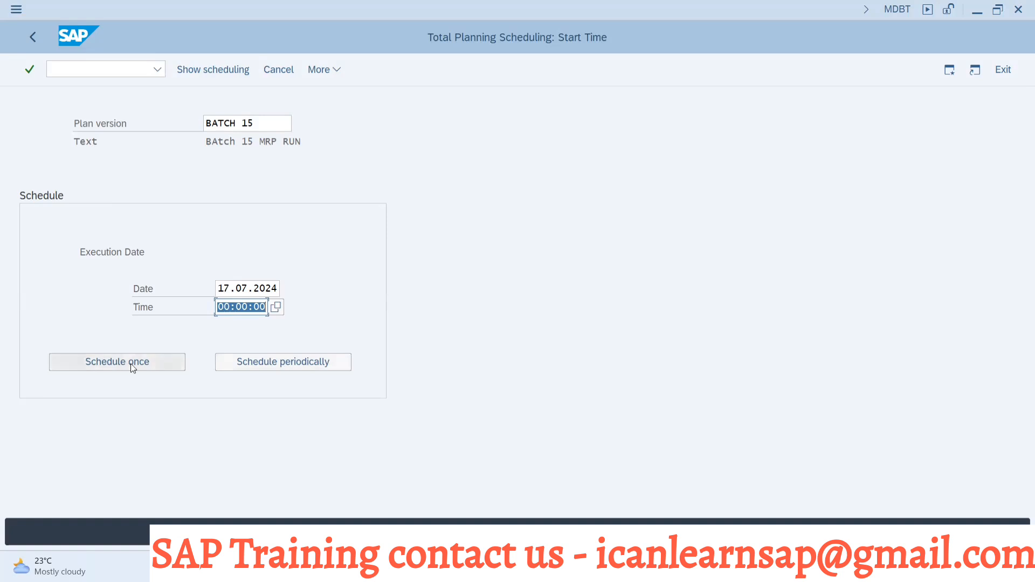
mouse_move(215, 289)
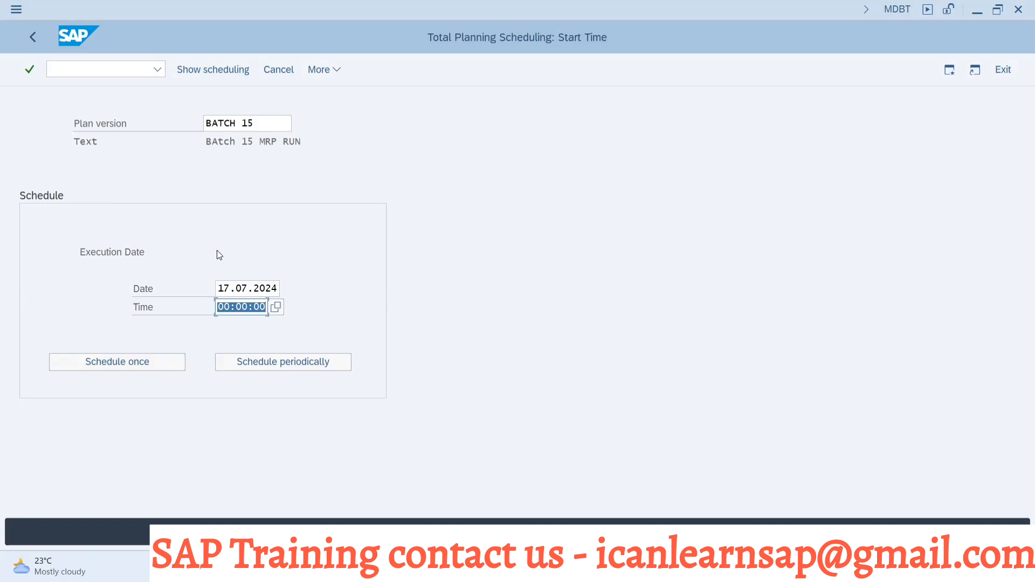
mouse_move(268, 221)
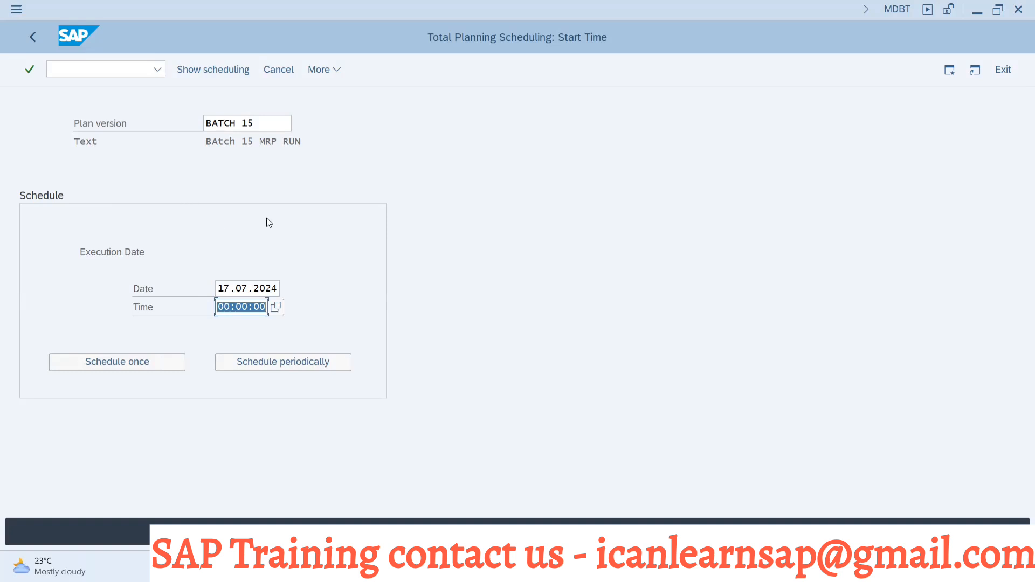
mouse_move(283, 311)
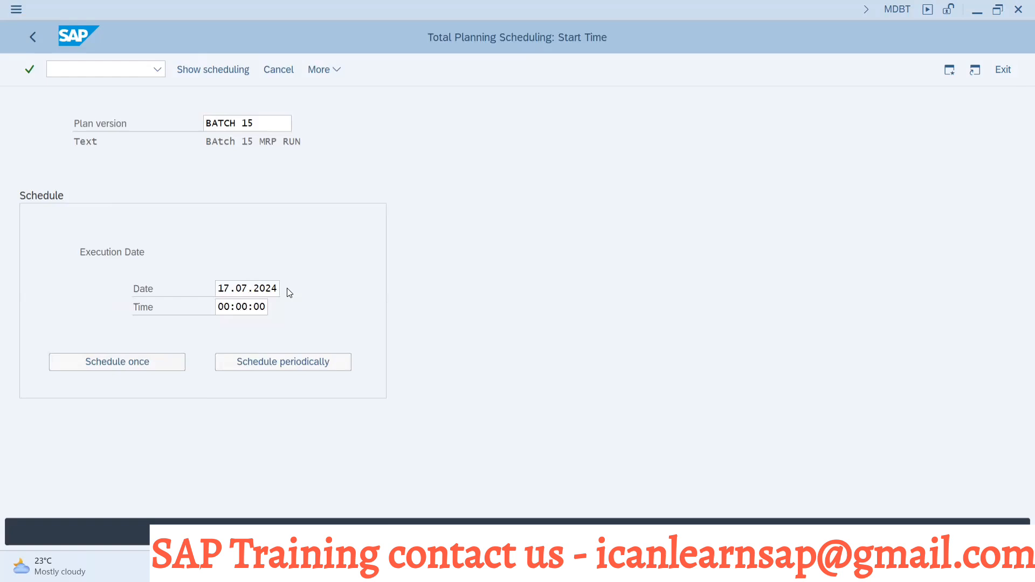
Step: Change the BATCH 15 execution date to 01.08.2024 and opt for periodic scheduling
left_click(247, 288)
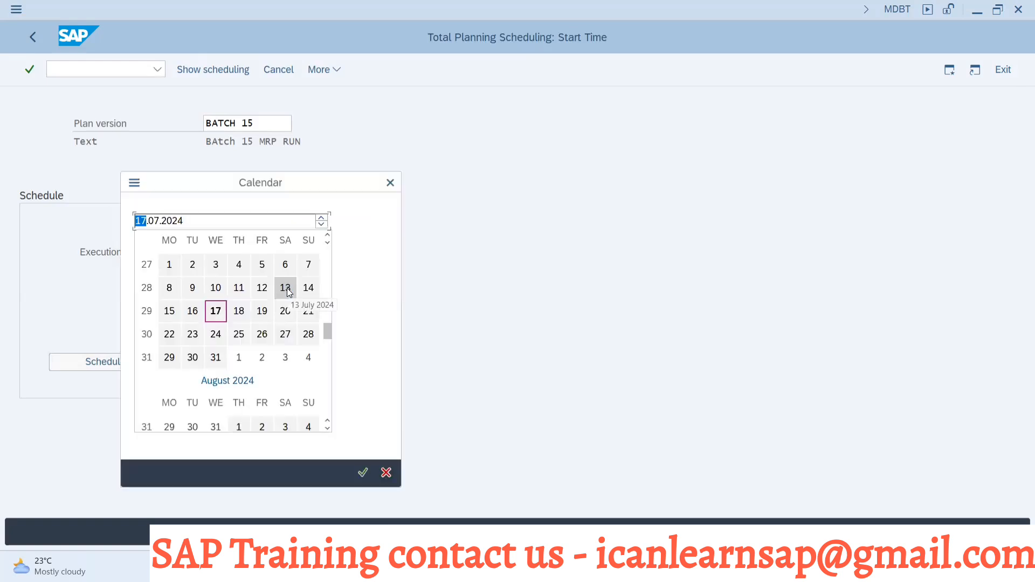
mouse_move(216, 357)
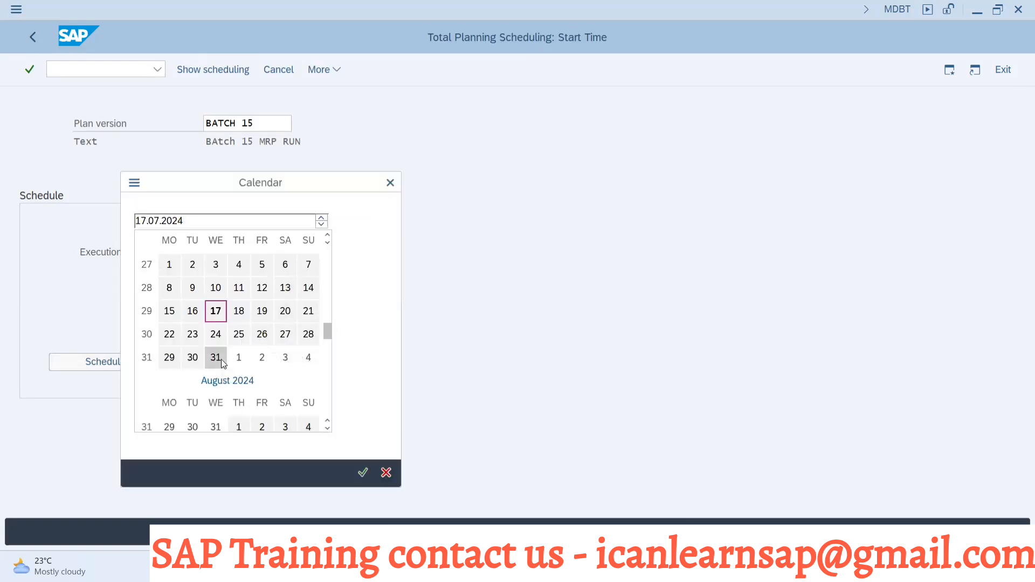
left_click(215, 357)
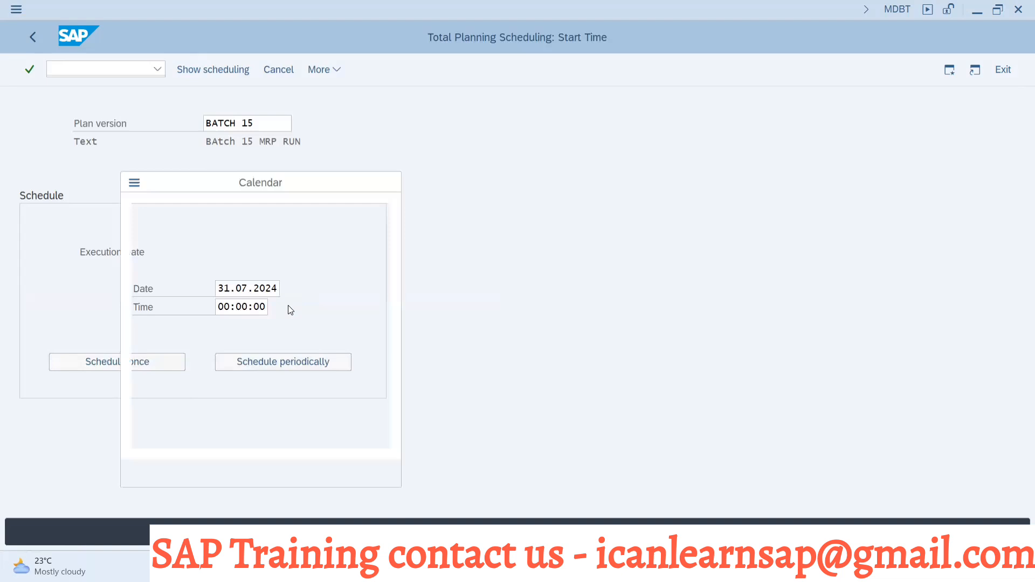
left_click(247, 288)
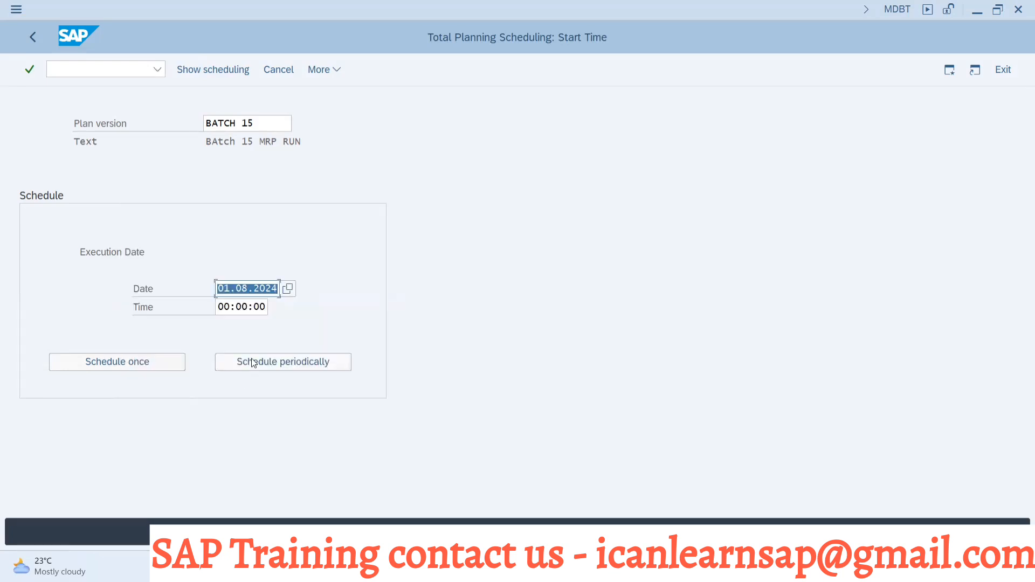
mouse_move(215, 332)
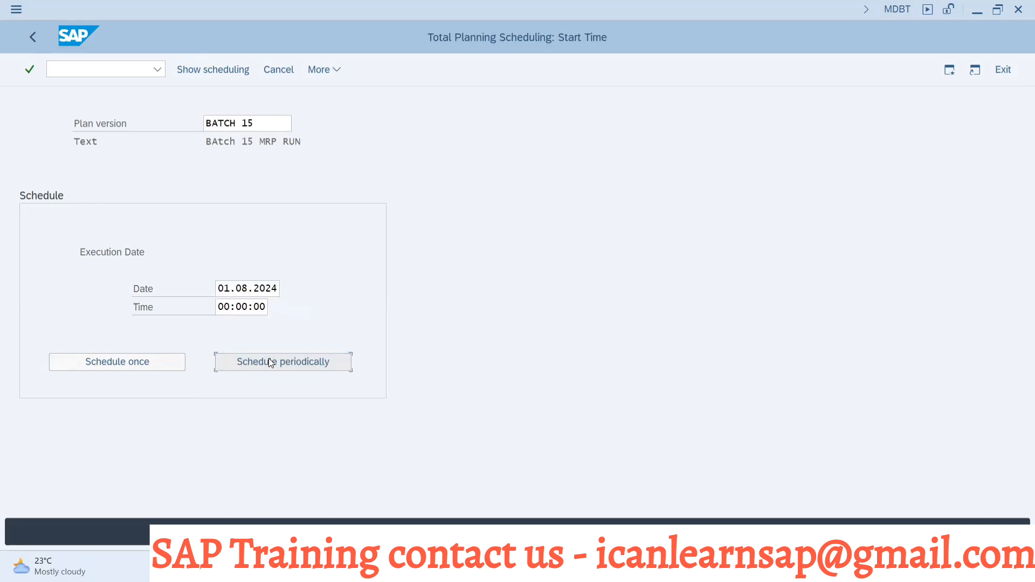
left_click(282, 362)
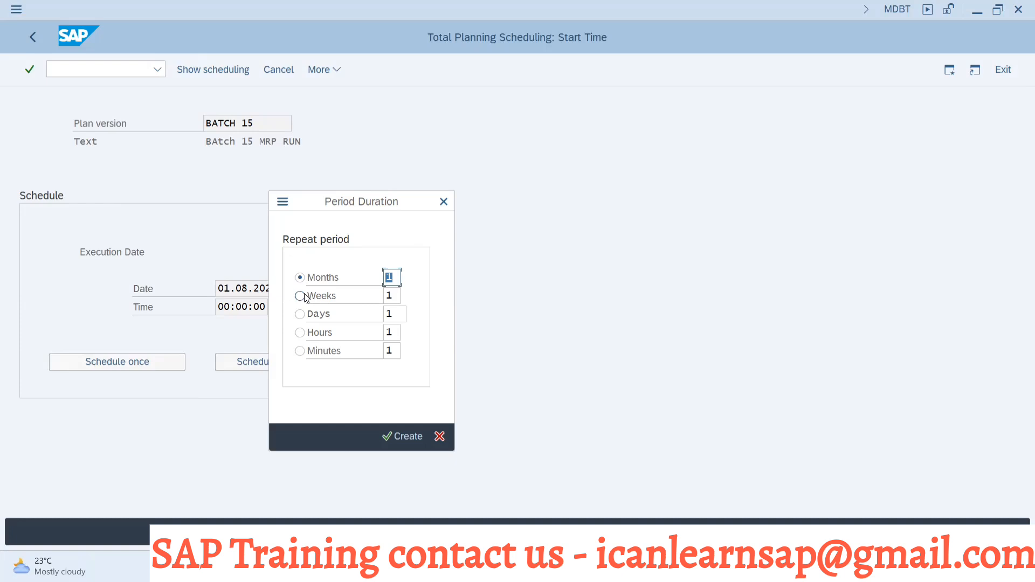
mouse_move(300, 296)
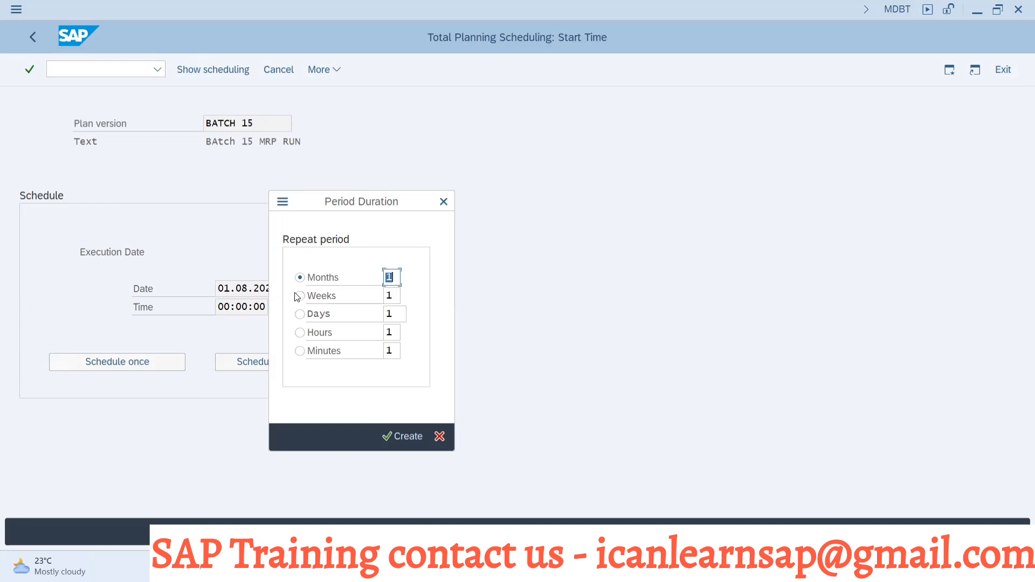
Step: Choose a monthly repeat period and create the periodic BATCH 15 job
left_click(300, 295)
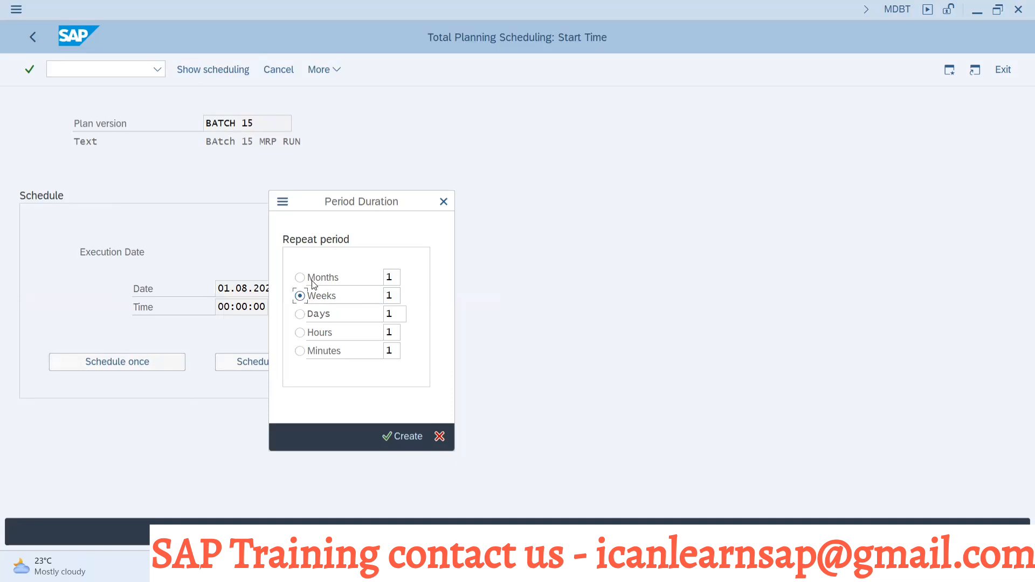
left_click(301, 277)
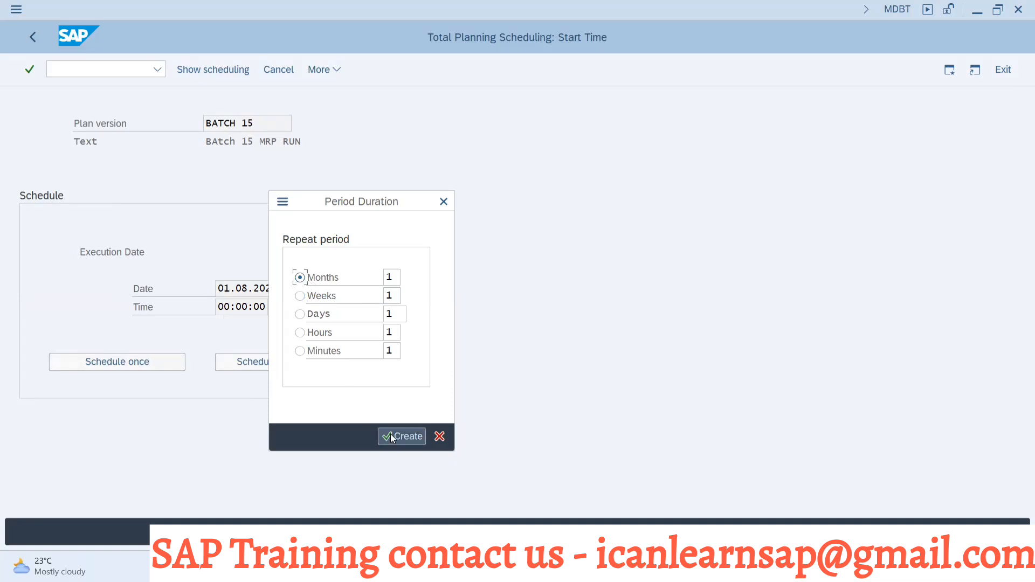
left_click(401, 437)
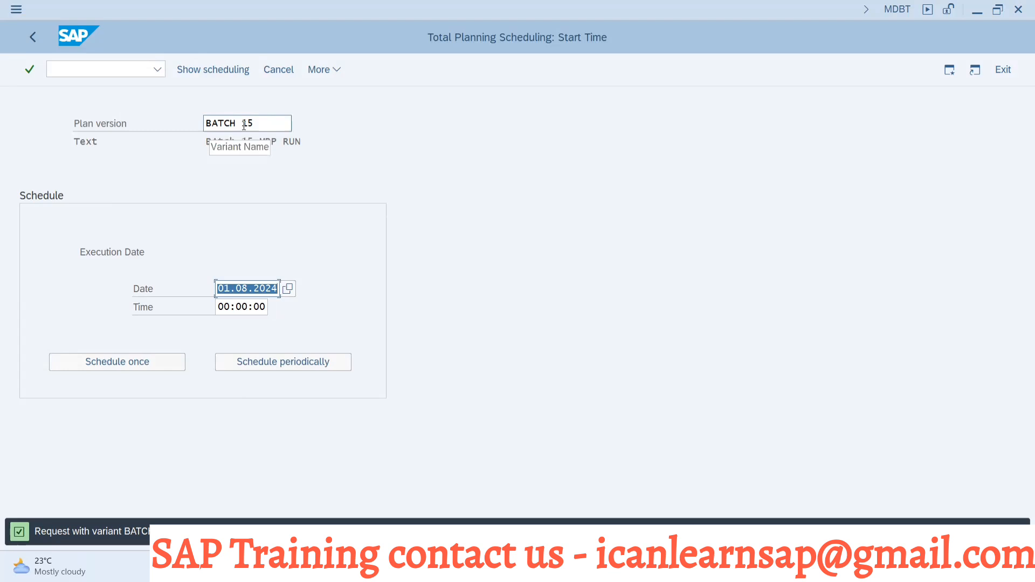
mouse_move(639, 486)
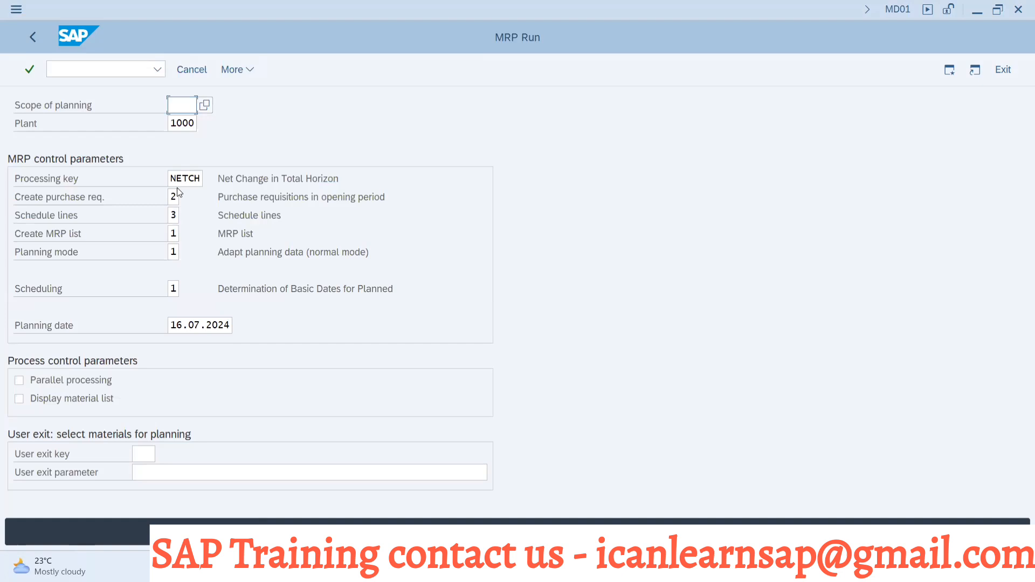
mouse_move(167, 317)
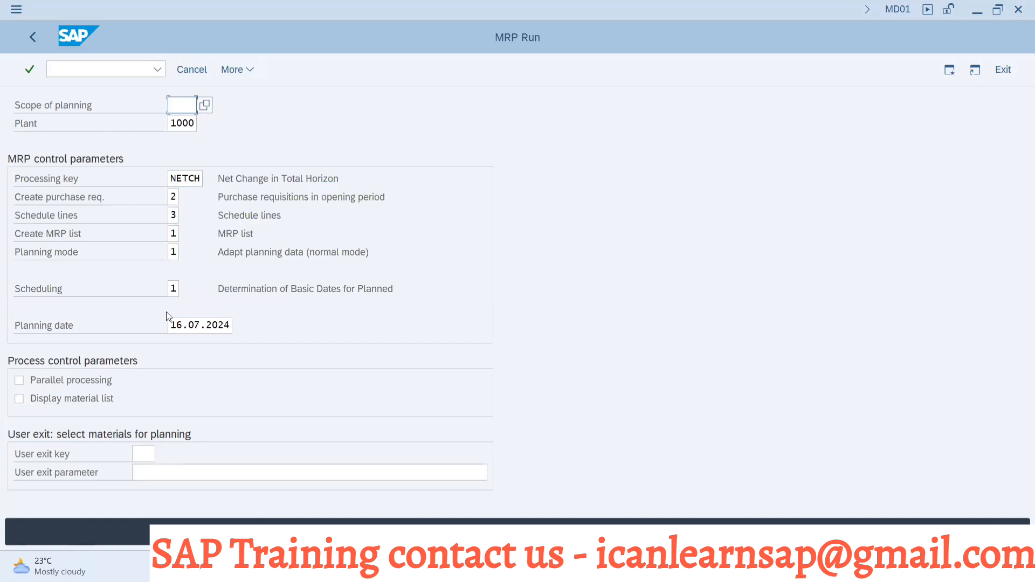
mouse_move(368, 450)
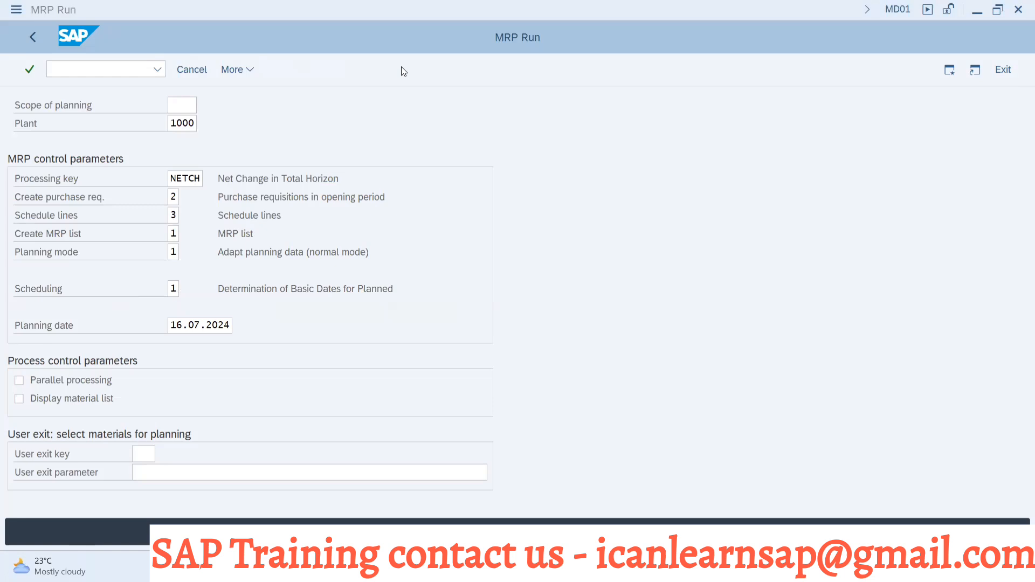
mouse_move(469, 130)
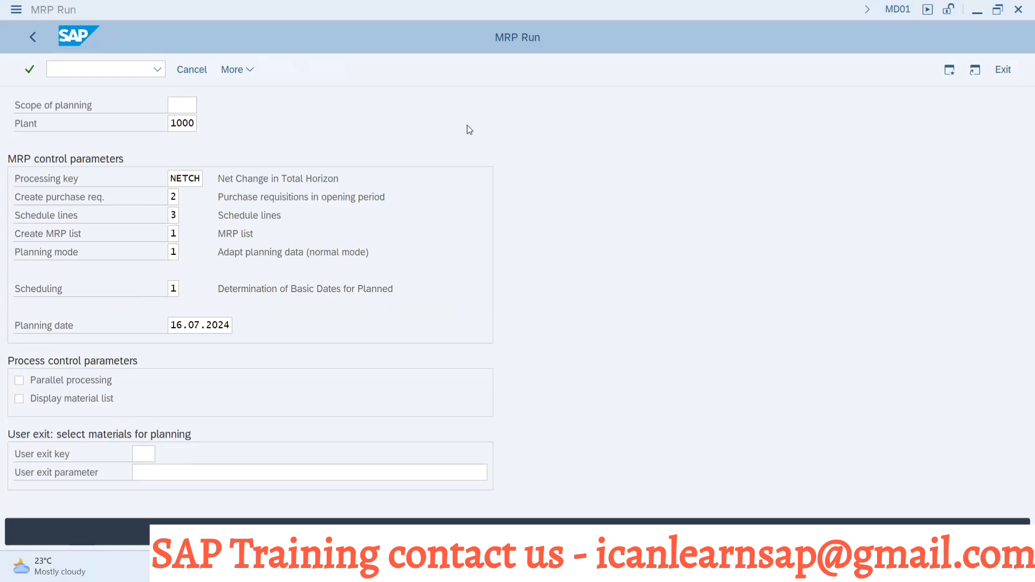
mouse_move(390, 67)
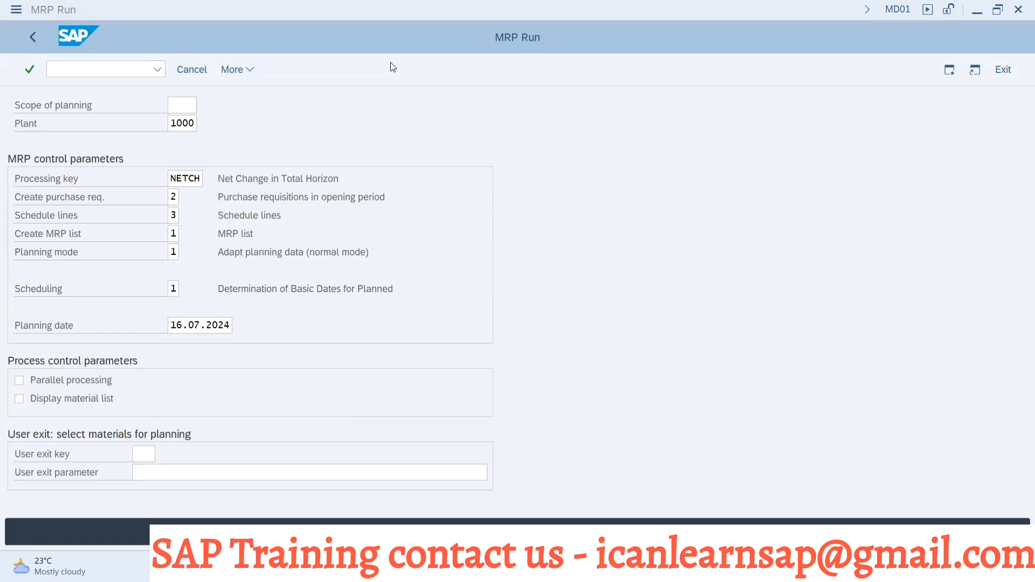
mouse_move(379, 145)
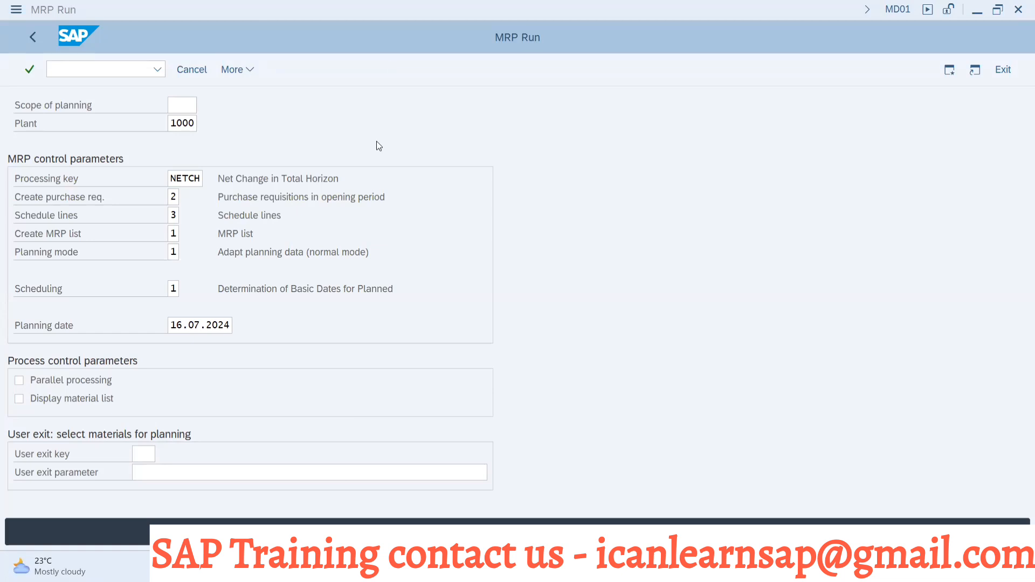
Step: Leave the MD01 MRP Run screen for plant 1000 and bring up the open-windows switcher
key("alt+tab")
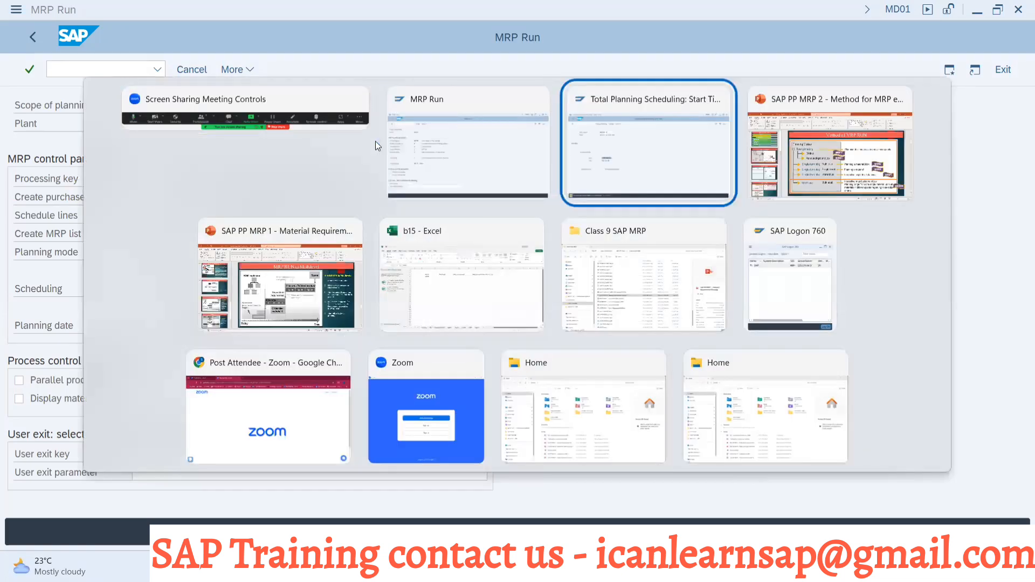
Step: Show slide 5, 'MRP RUN at Plant Level – MD01 & MDBT', in the PowerPoint deck
left_click(829, 144)
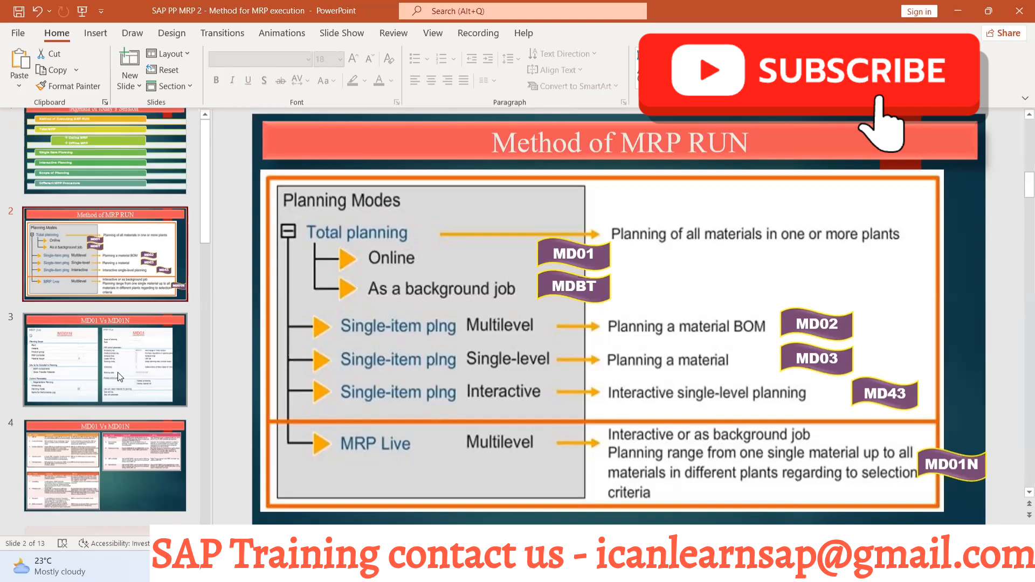
scroll("down", 3)
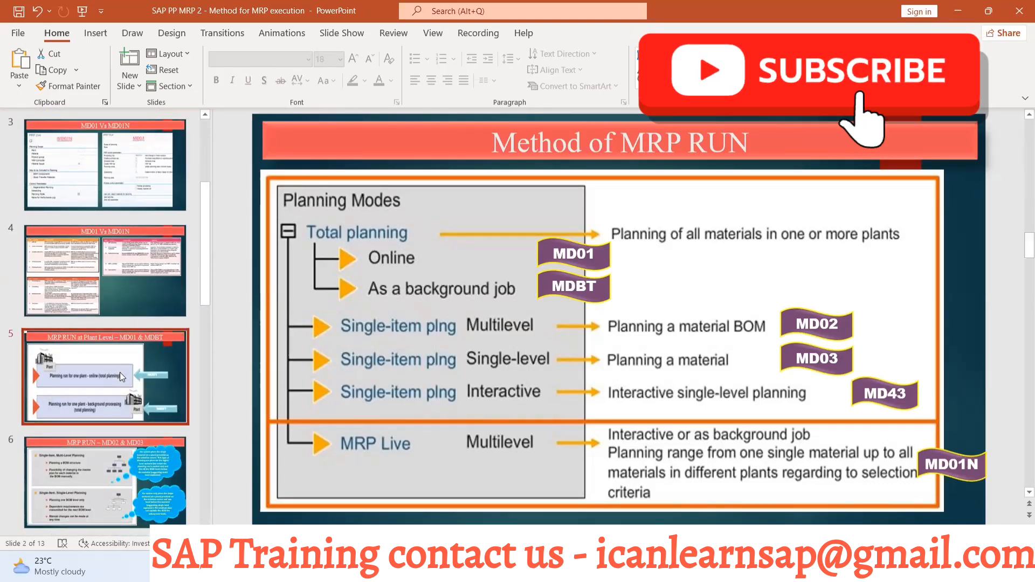
left_click(104, 377)
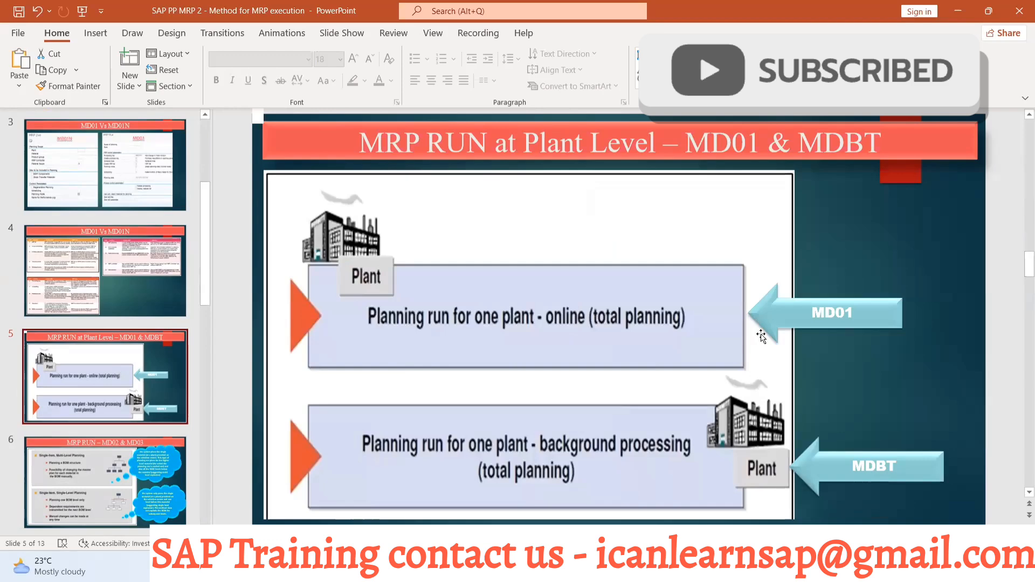